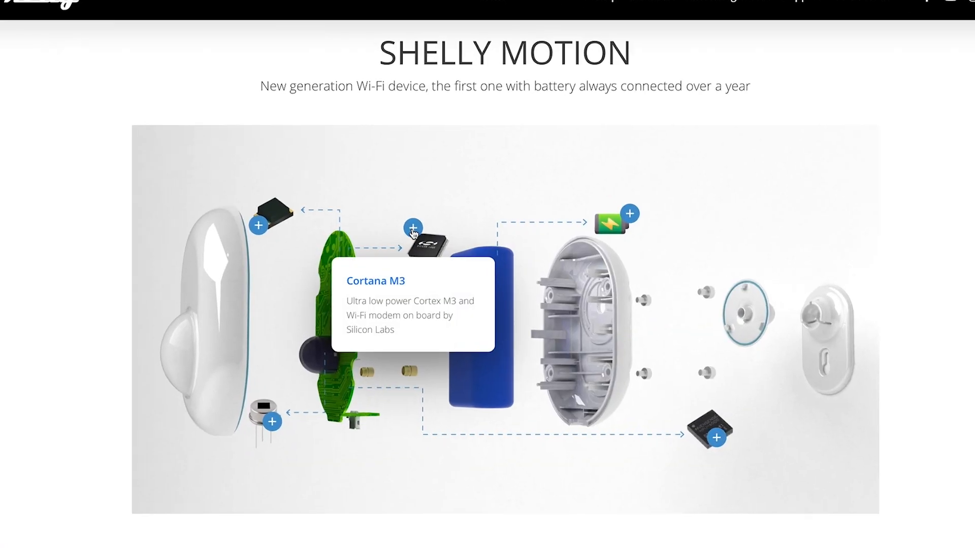
# Launch Shelly Cloud from the App Store and show its settings menu with Add Device options
pyautogui.scroll(-3)
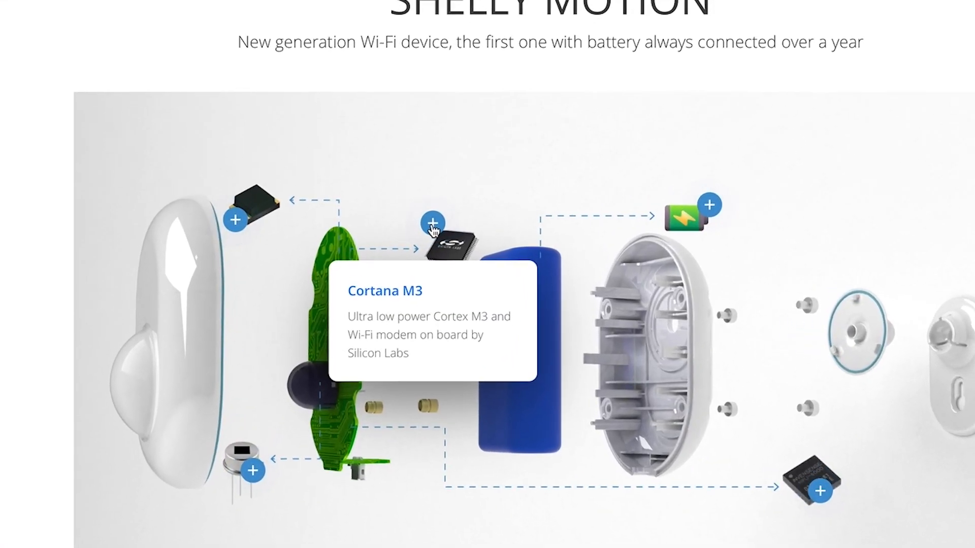
pyautogui.scroll(3)
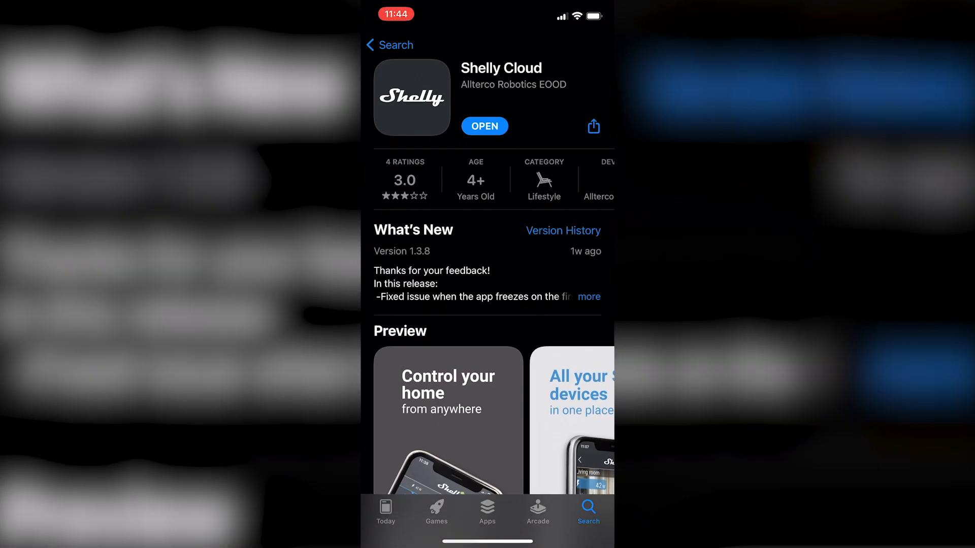
pyautogui.click(484, 126)
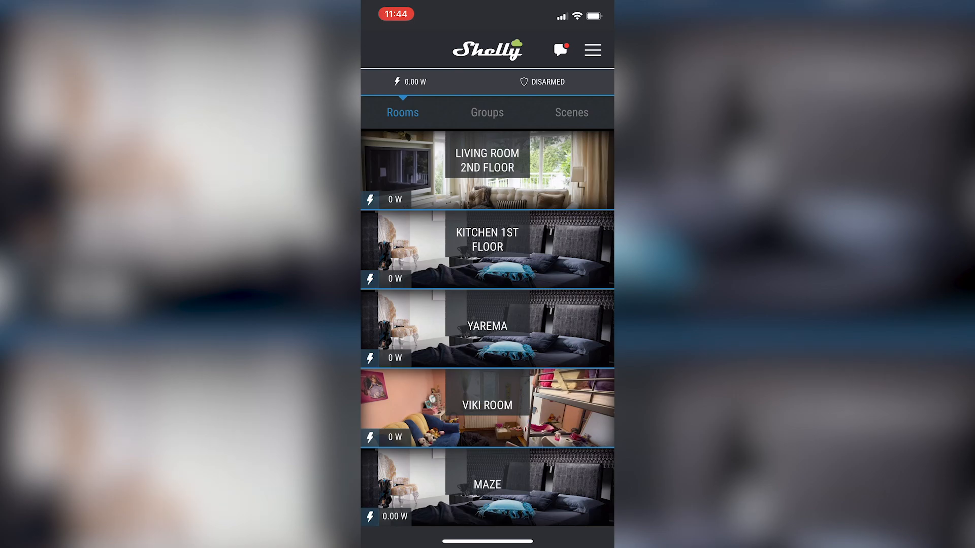
pyautogui.click(591, 49)
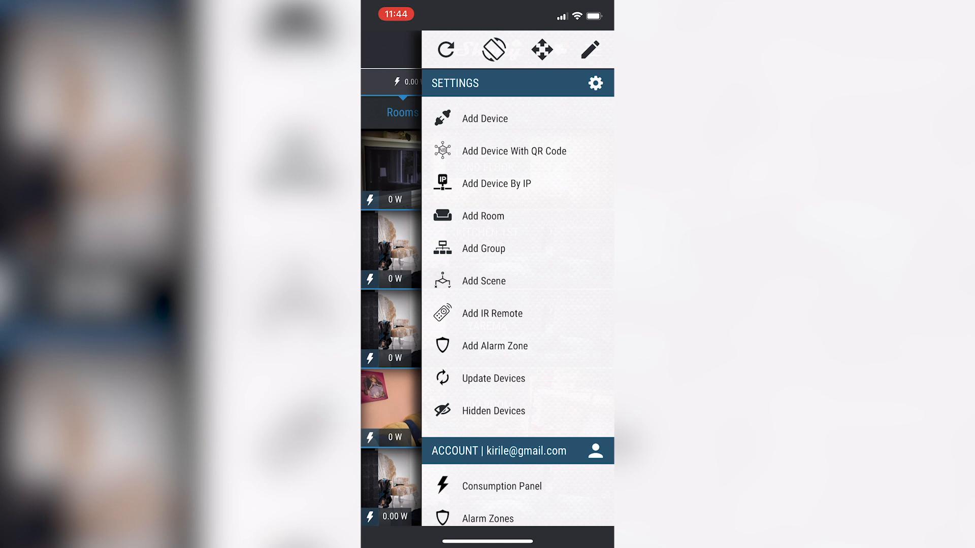
pyautogui.click(482, 216)
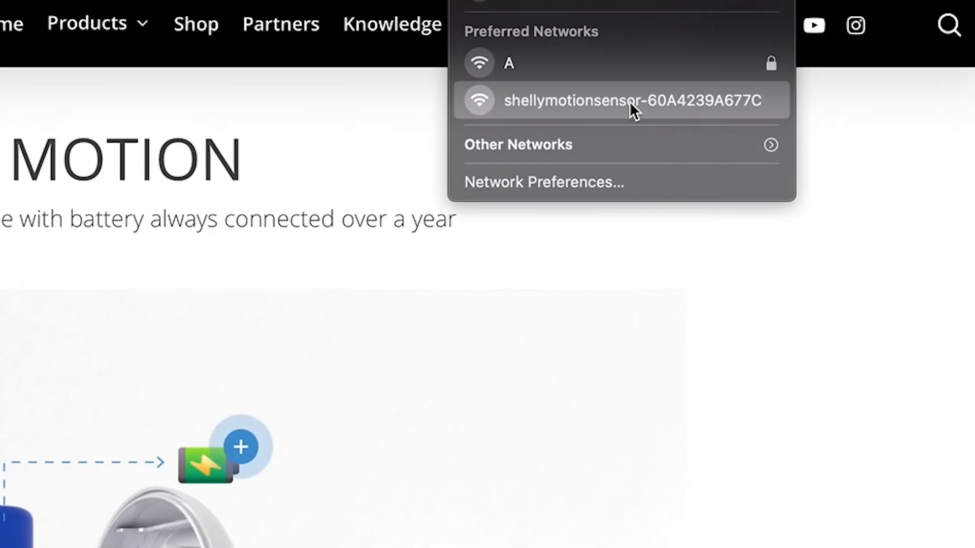
# Join the shellymotionsensor Wi-Fi and show Internet & Security's WIFI MODE - CLIENT section at 192.168.33.1
pyautogui.click(632, 100)
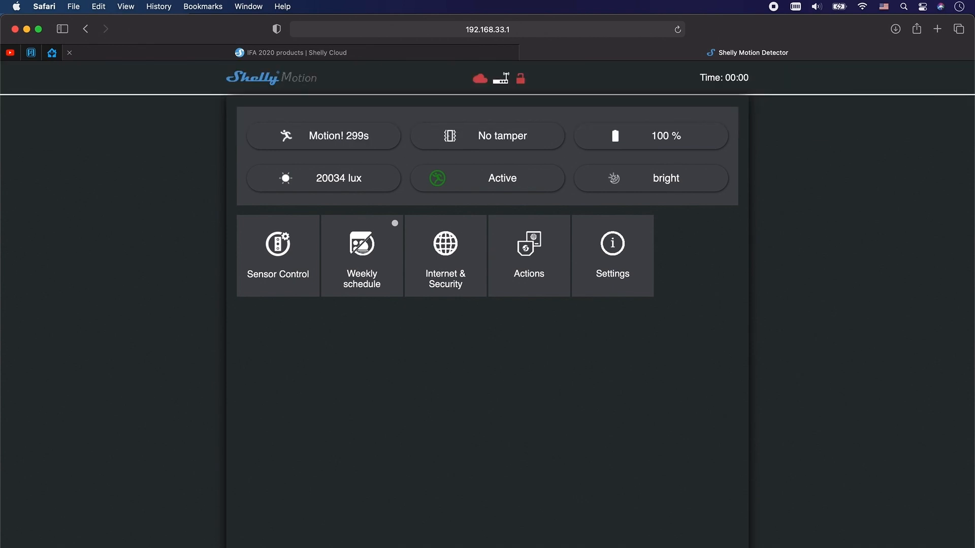
pyautogui.click(445, 256)
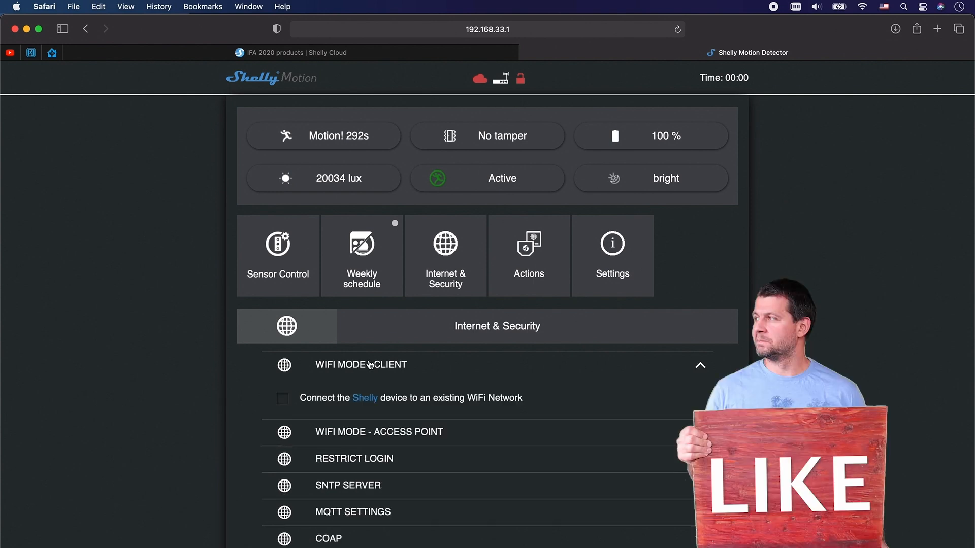
pyautogui.click(282, 398)
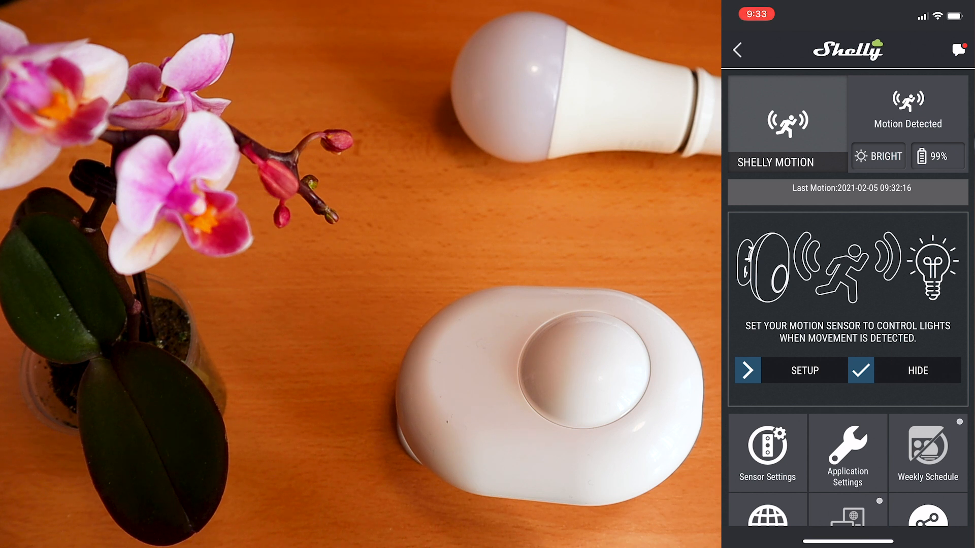
# Set up VIKI LIGHTS to switch on for motion at any conditions, replacing existing actions
pyautogui.click(803, 370)
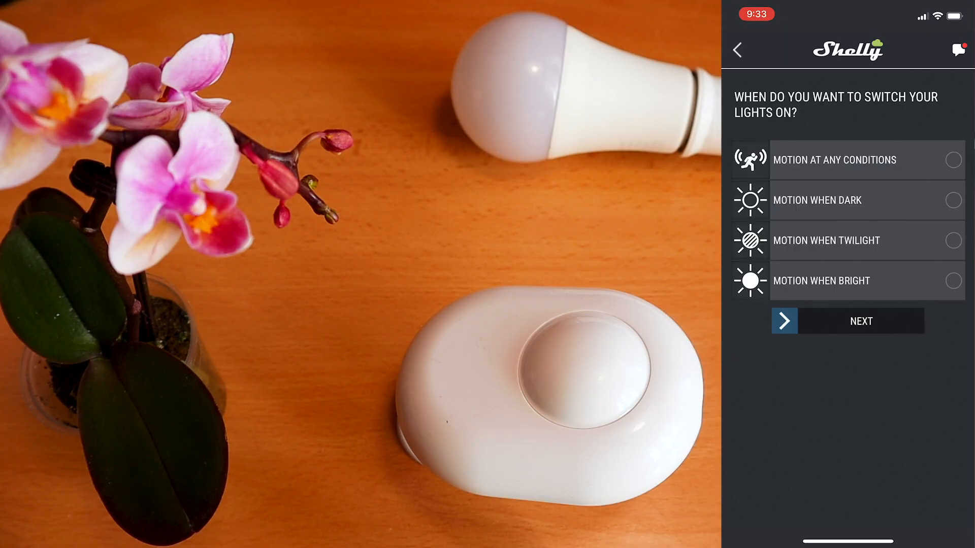
pyautogui.click(953, 160)
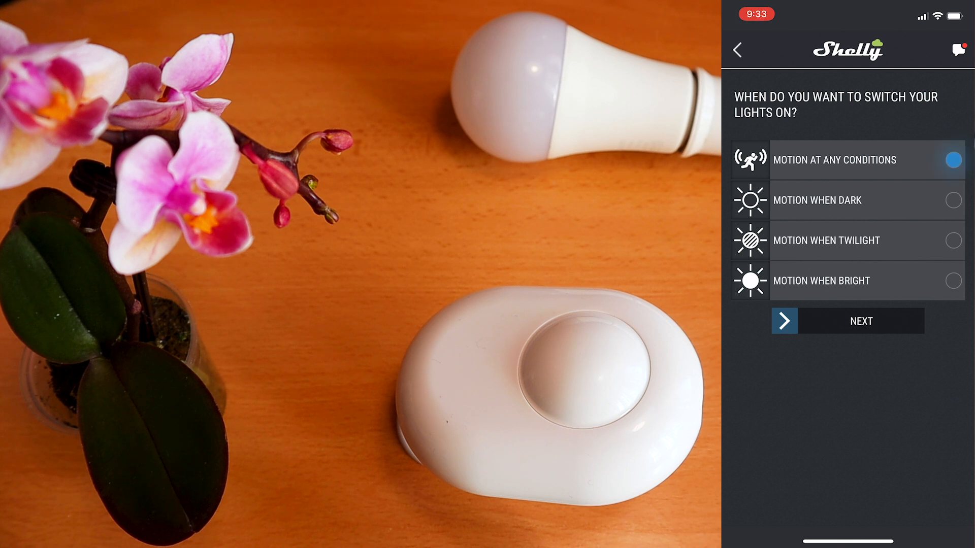
pyautogui.click(860, 321)
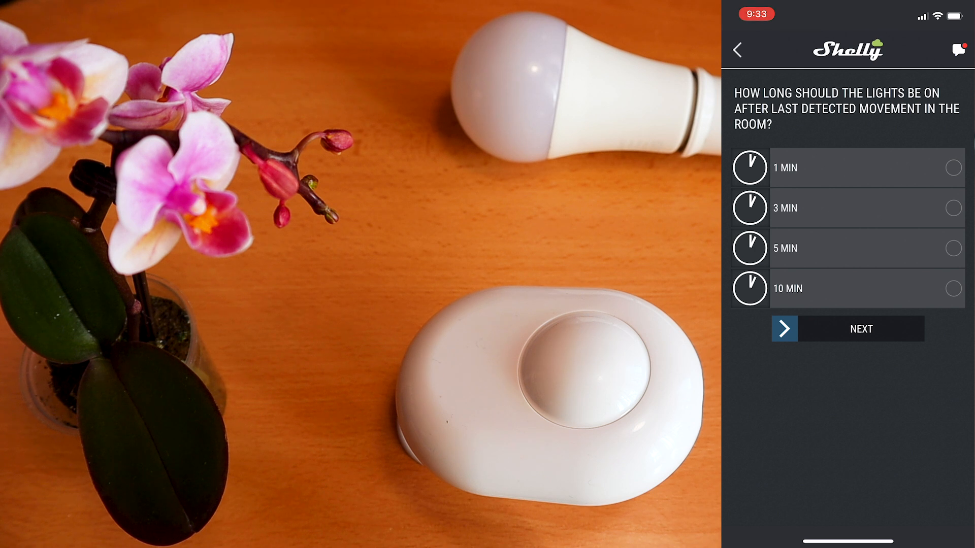
pyautogui.click(860, 329)
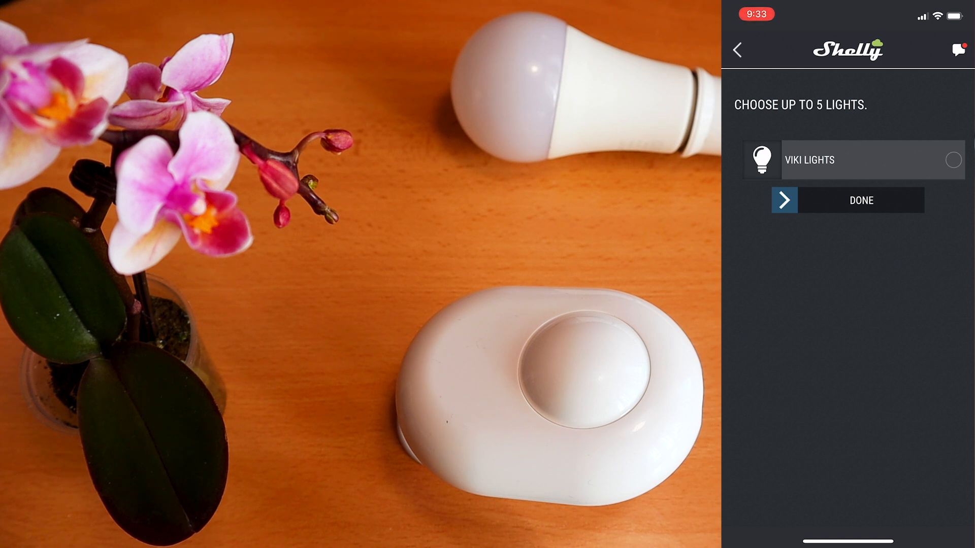
pyautogui.click(952, 160)
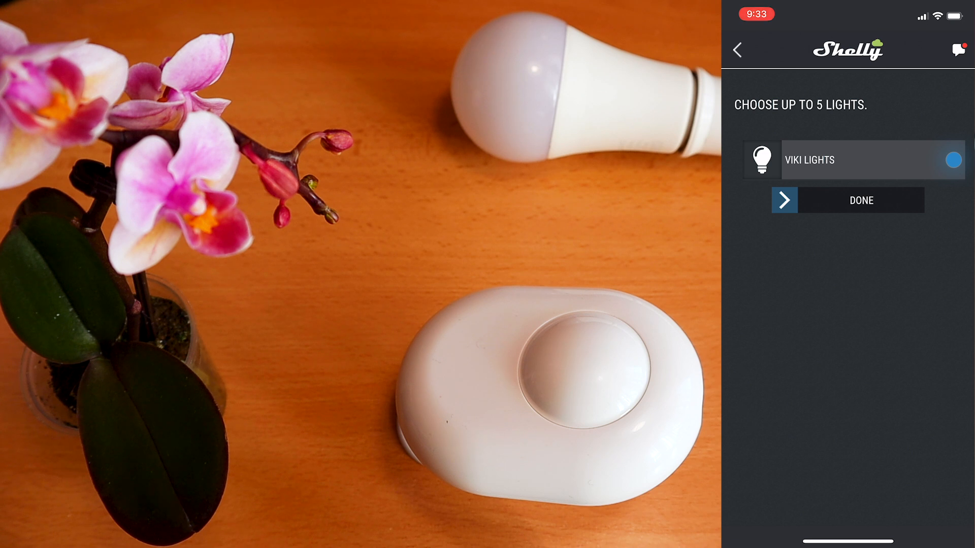
pyautogui.click(861, 200)
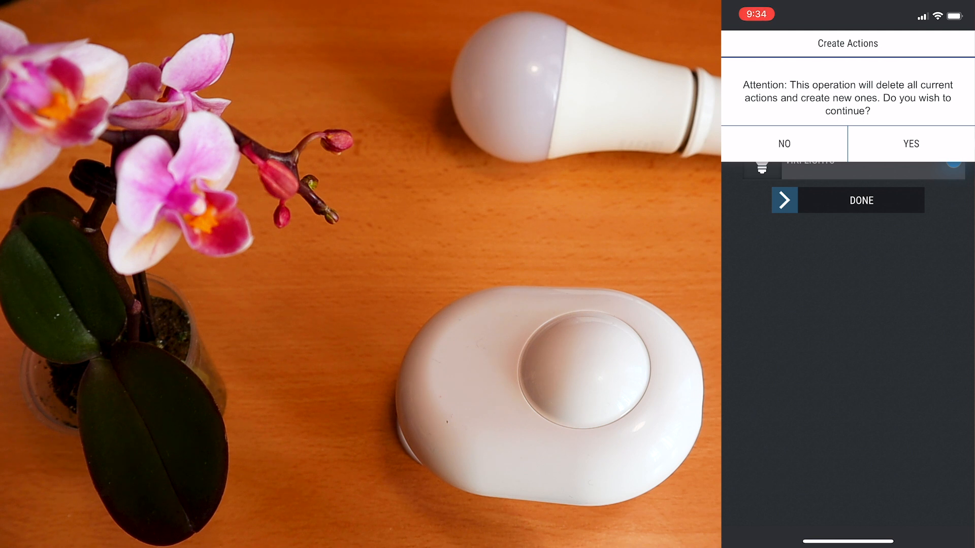
pyautogui.click(910, 144)
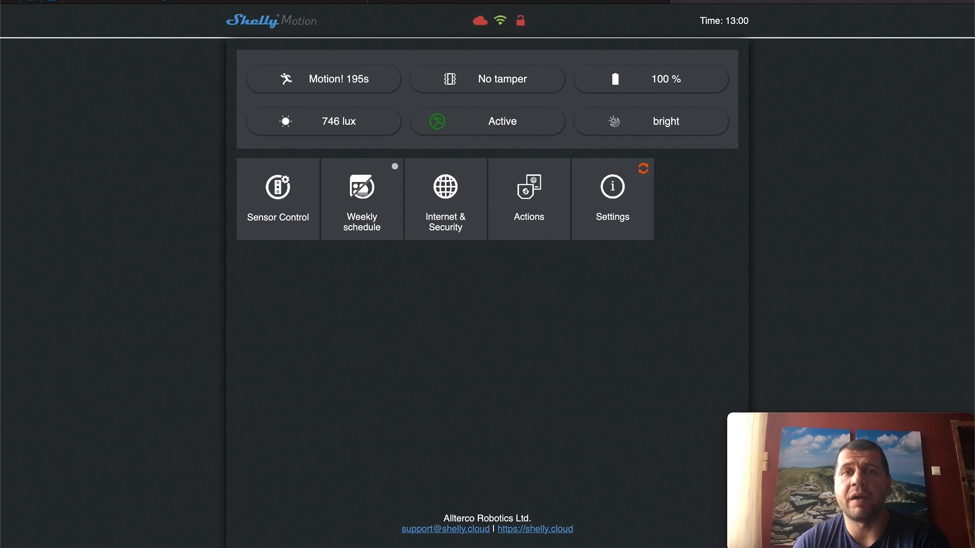
pyautogui.moveTo(591, 253)
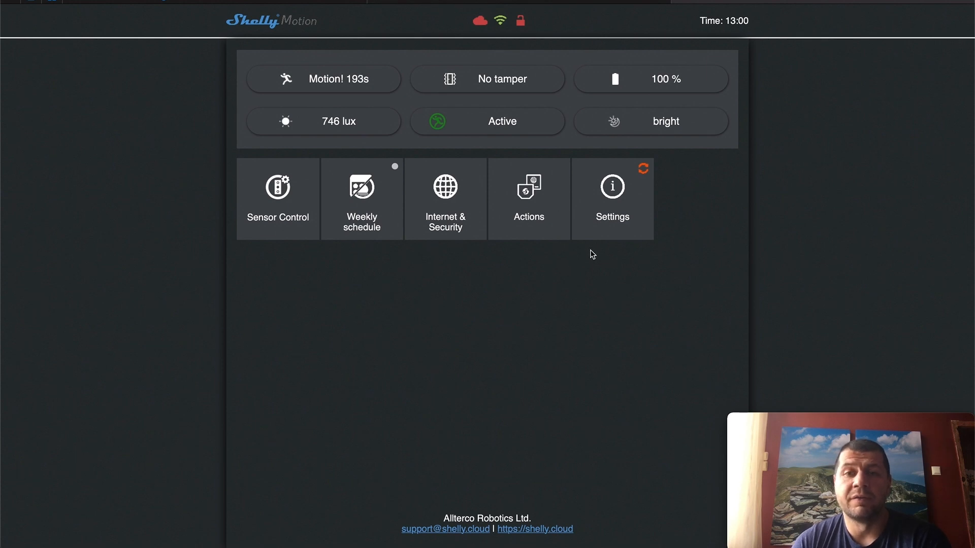
pyautogui.moveTo(629, 179)
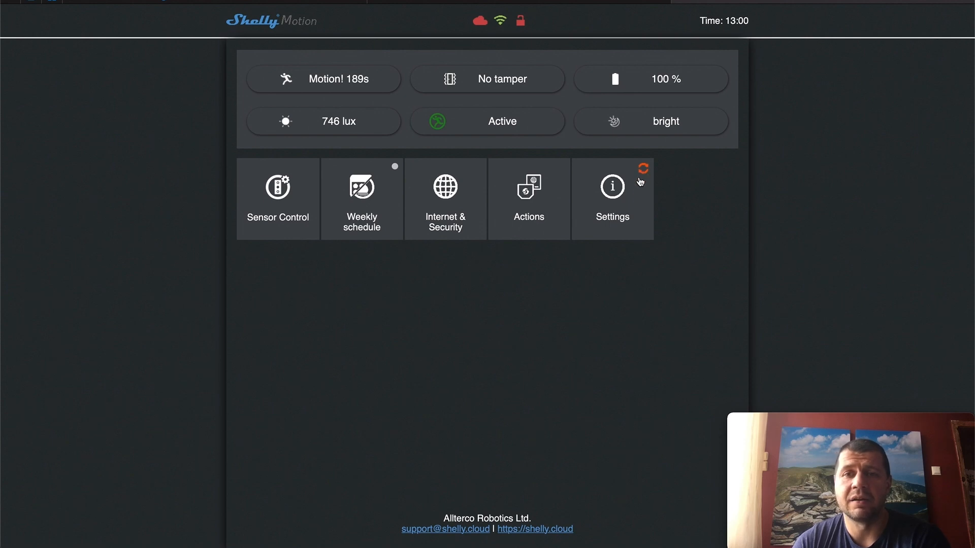
pyautogui.moveTo(623, 204)
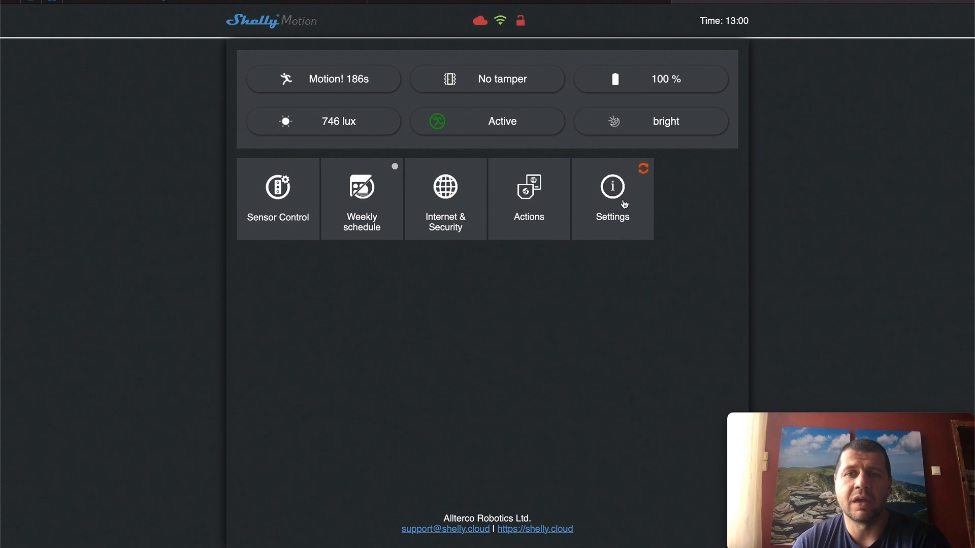
# Update the sensor to the new firmware version from Settings' Firmware Update section
pyautogui.click(612, 187)
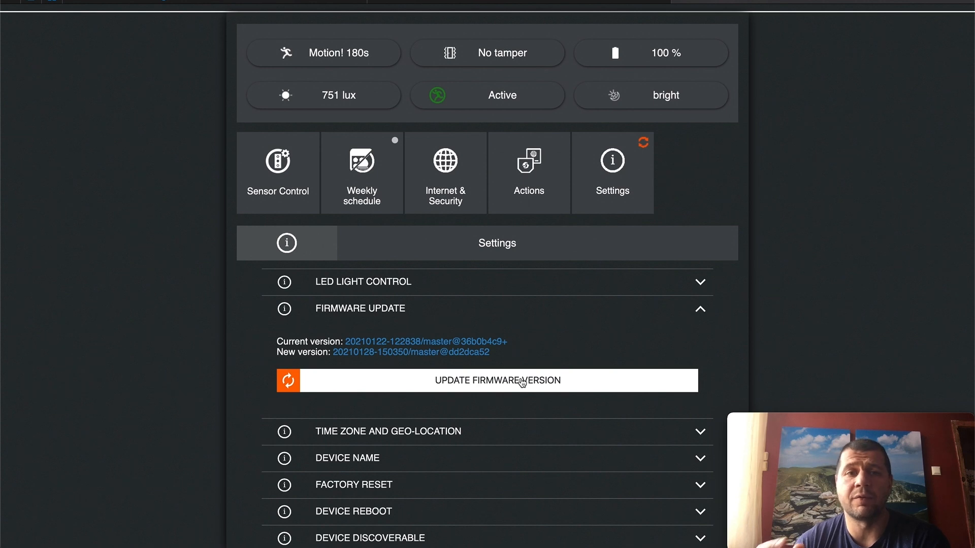
pyautogui.click(496, 380)
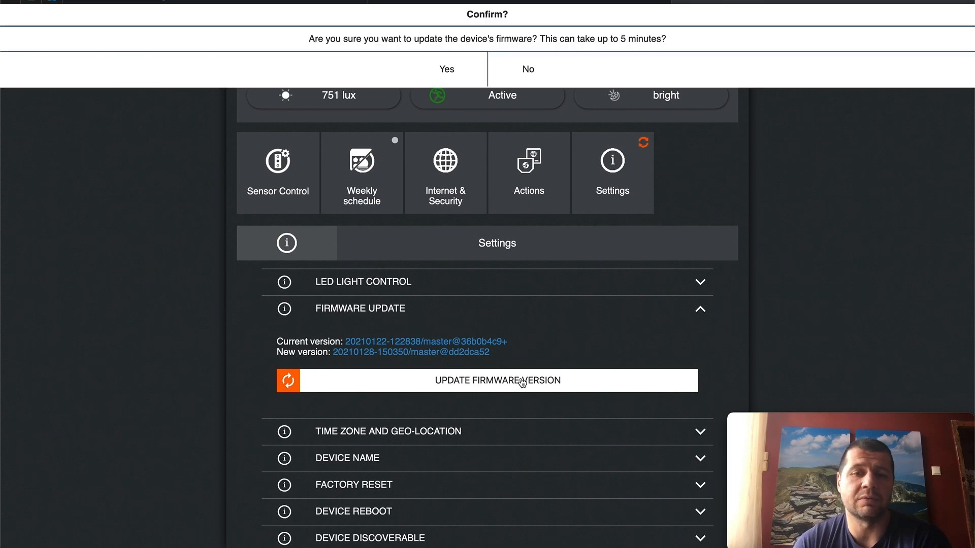
pyautogui.moveTo(445, 68)
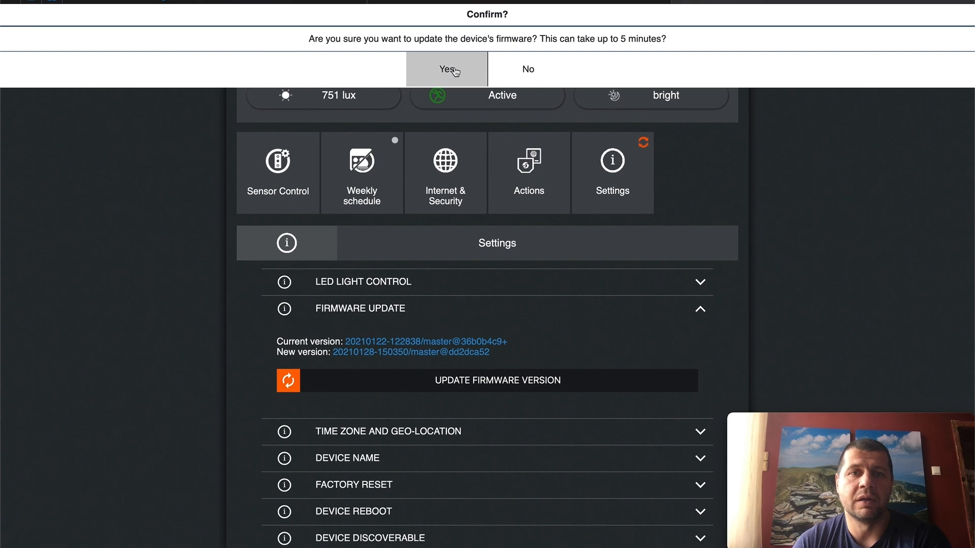
pyautogui.click(446, 68)
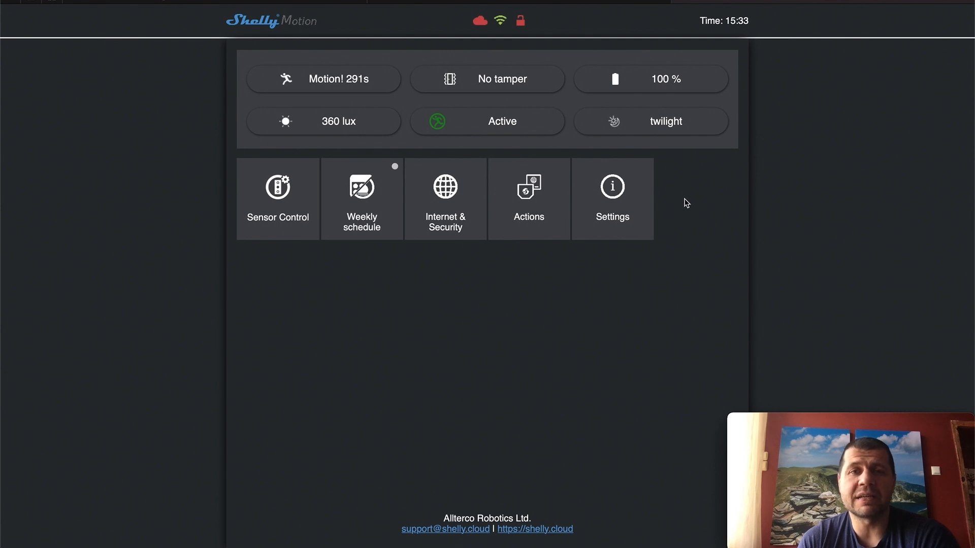
pyautogui.moveTo(637, 175)
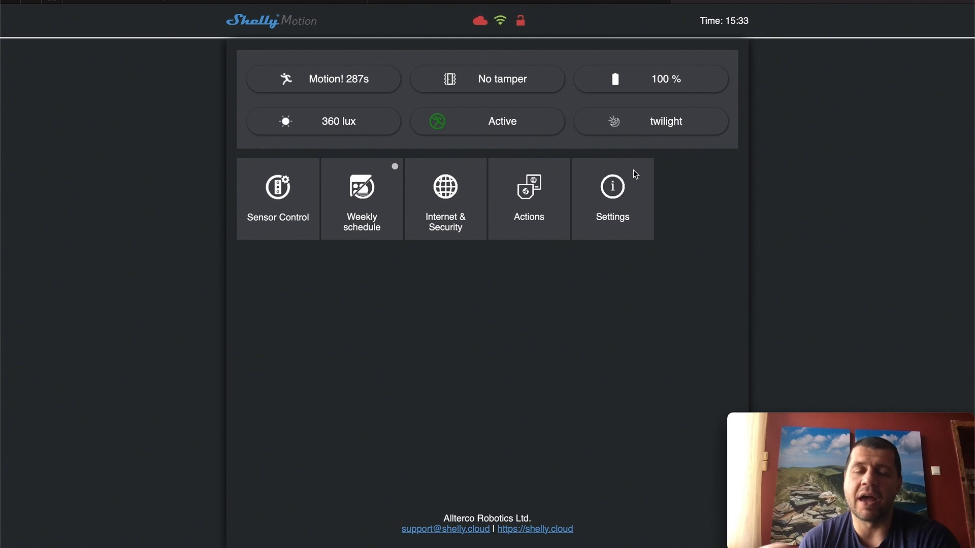
pyautogui.moveTo(379, 123)
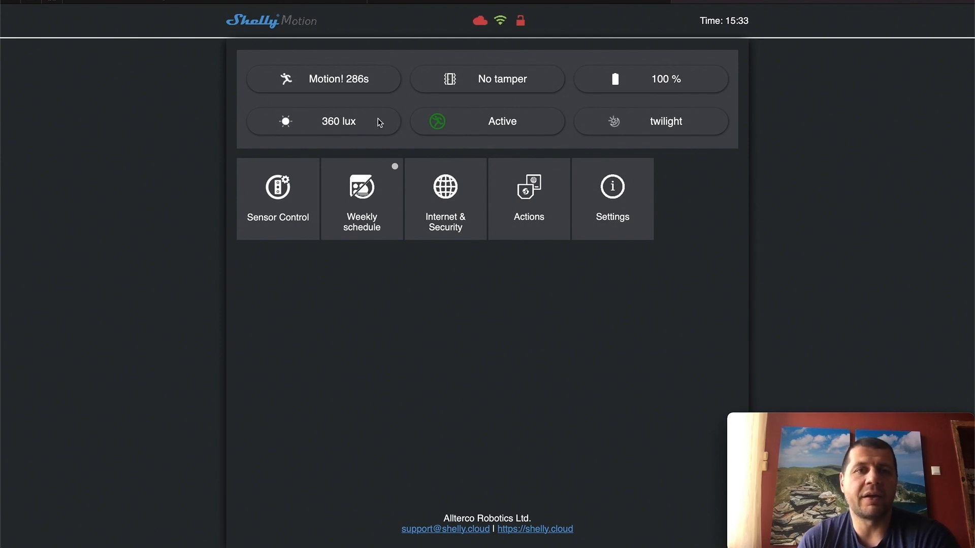
pyautogui.moveTo(237, 44)
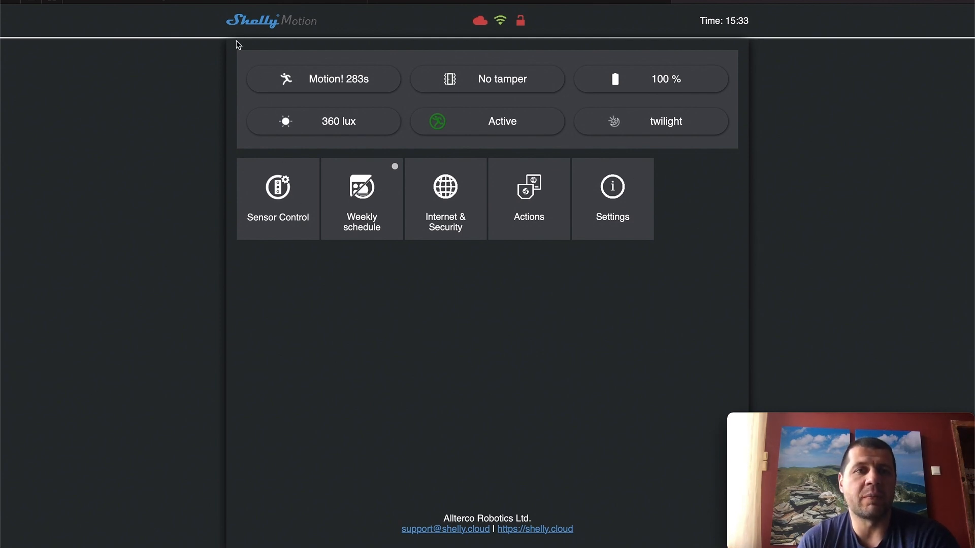
pyautogui.moveTo(379, 131)
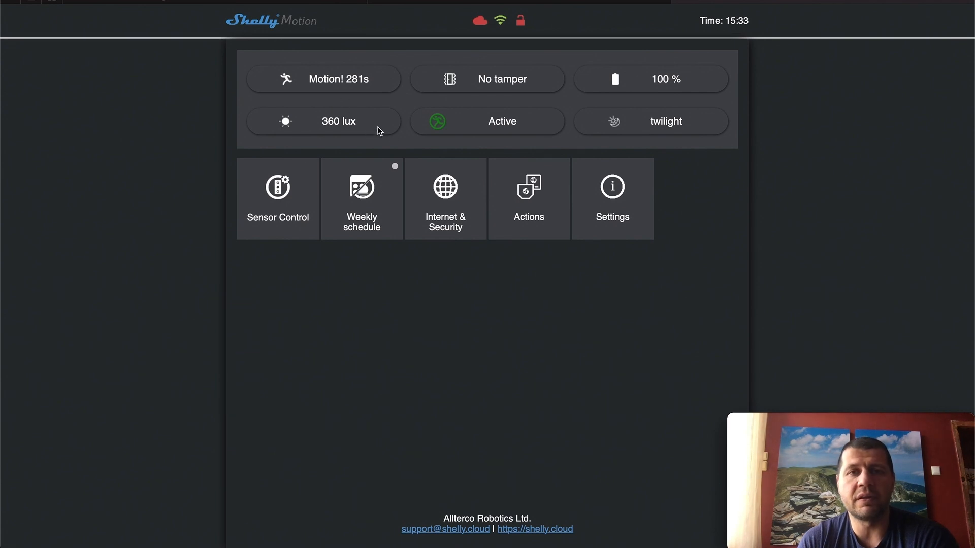
pyautogui.moveTo(301, 82)
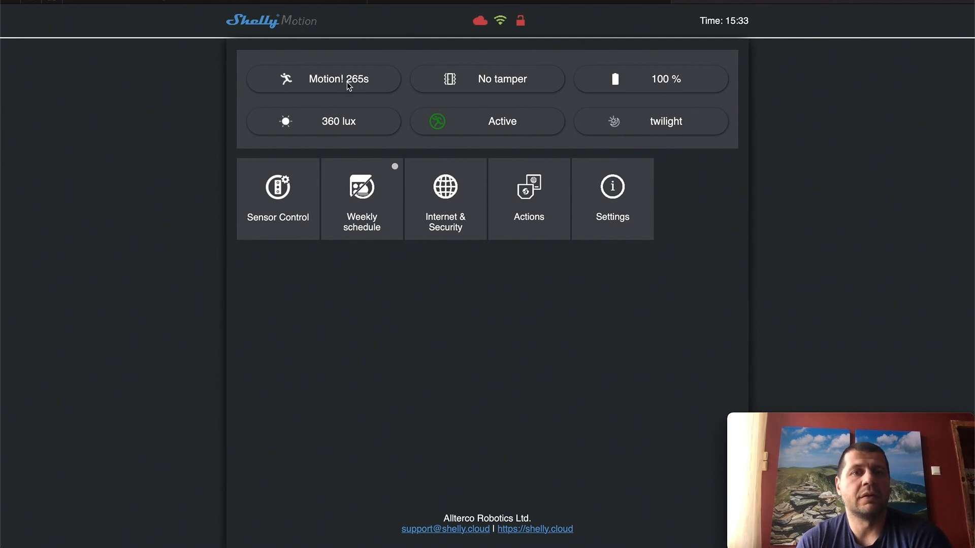
pyautogui.moveTo(368, 118)
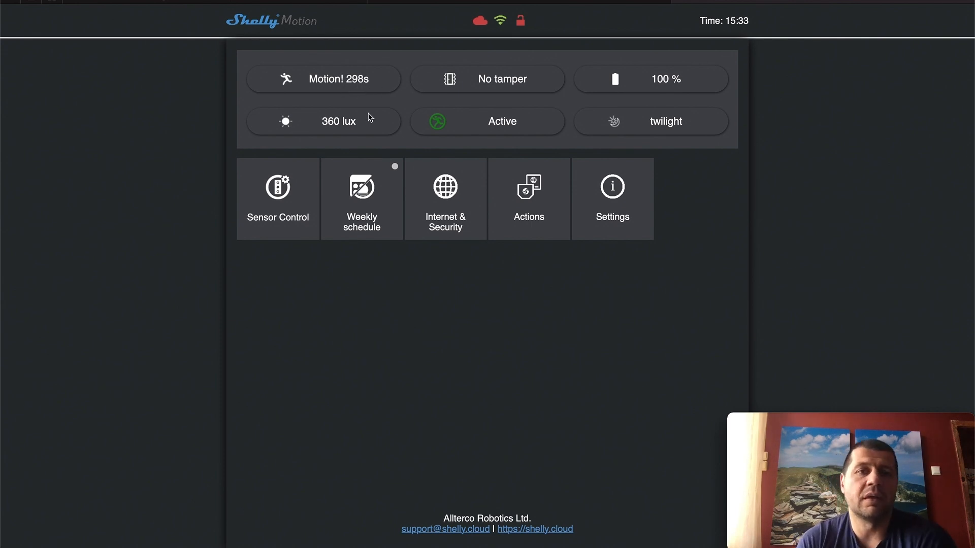
pyautogui.moveTo(368, 100)
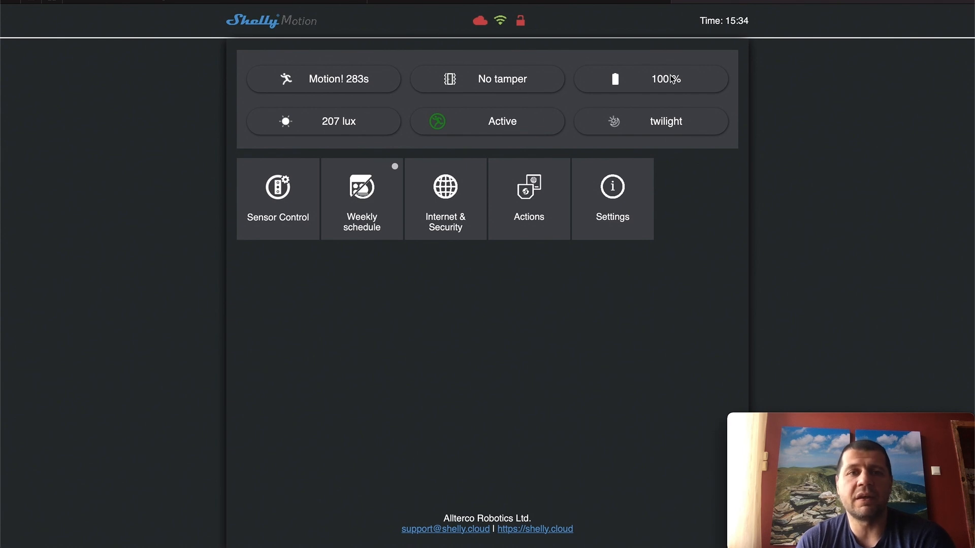
pyautogui.moveTo(357, 128)
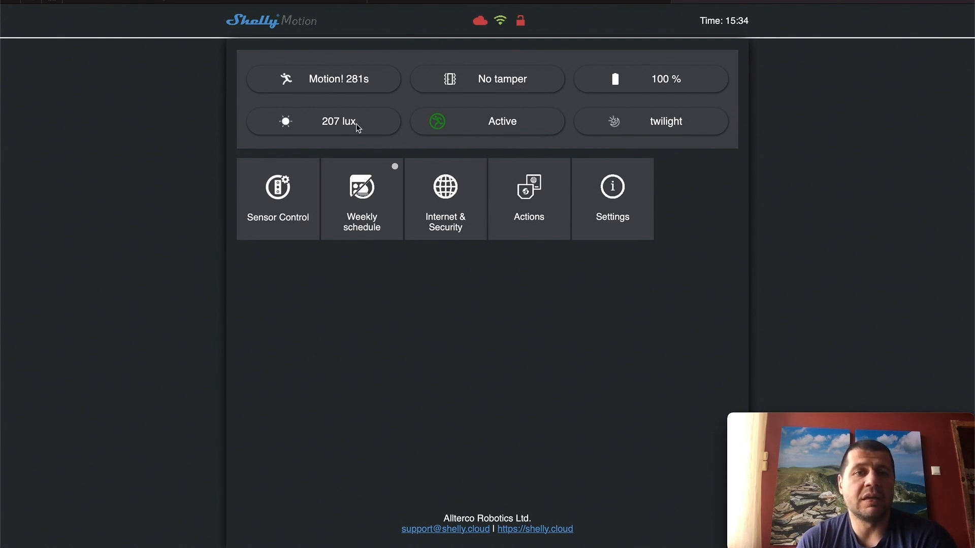
pyautogui.moveTo(351, 131)
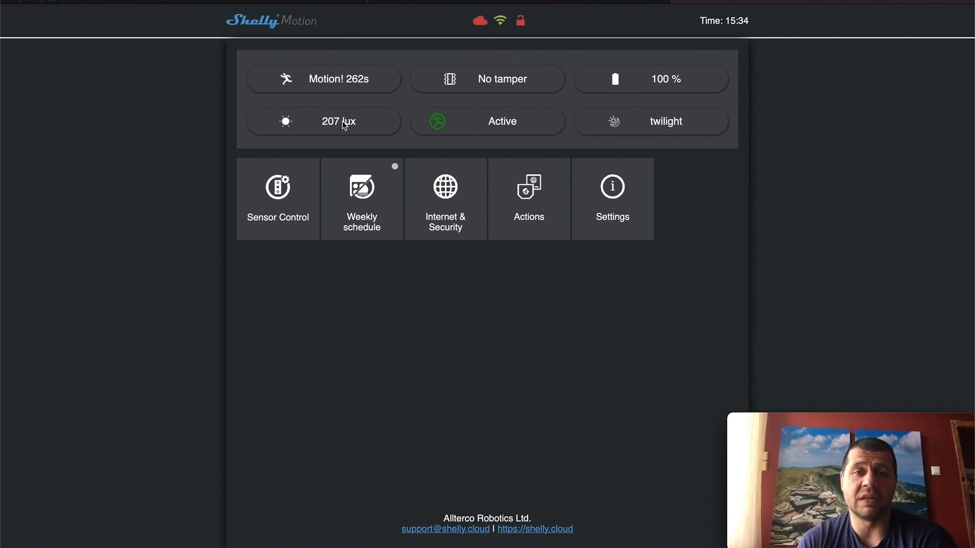
pyautogui.moveTo(667, 129)
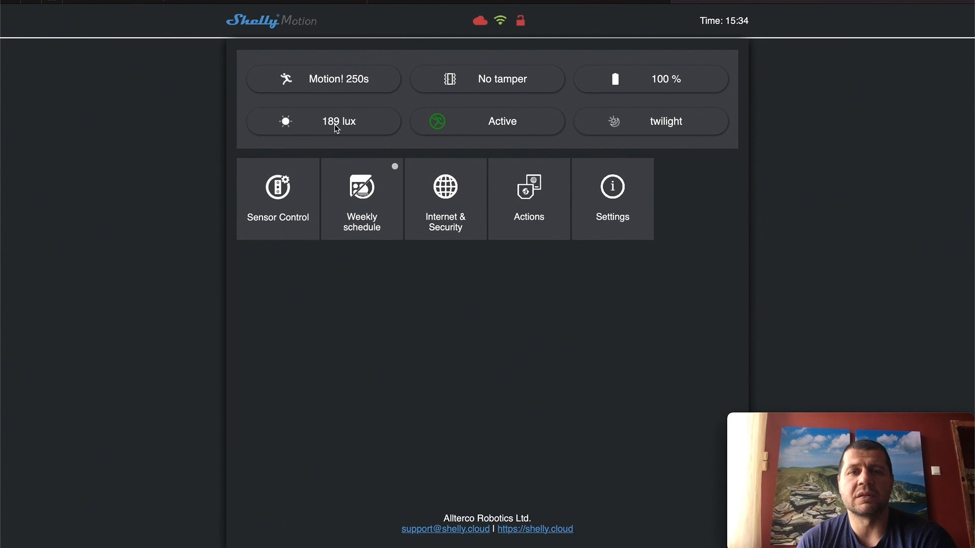
pyautogui.moveTo(588, 130)
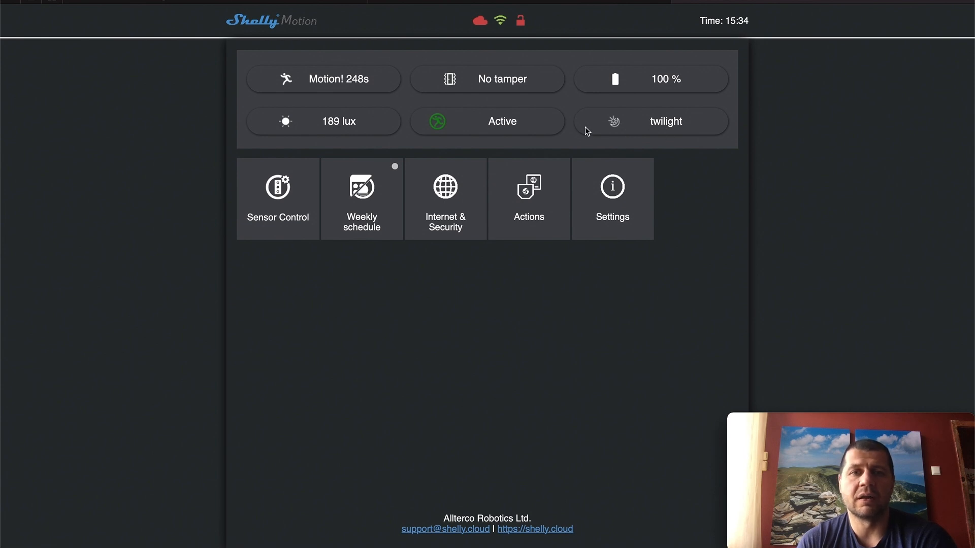
pyautogui.moveTo(509, 130)
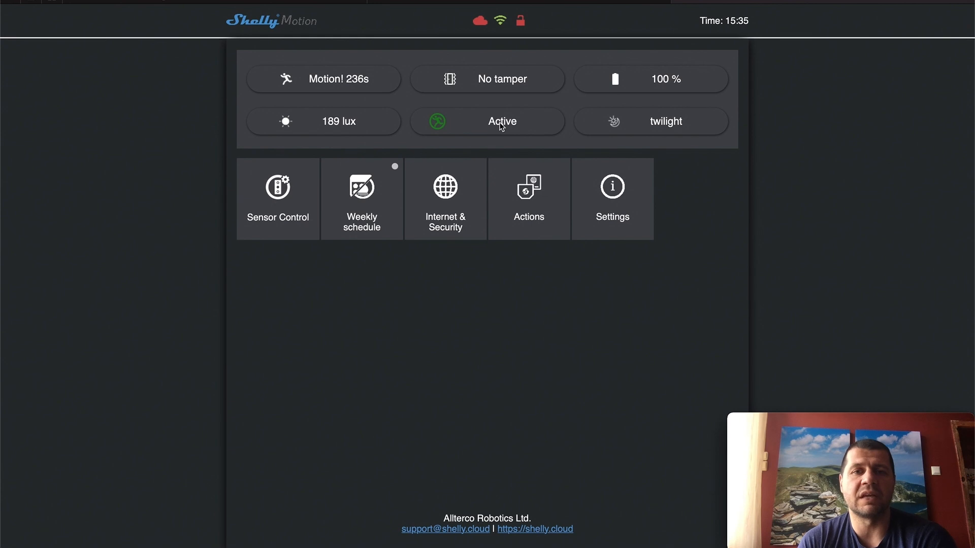
pyautogui.moveTo(288, 201)
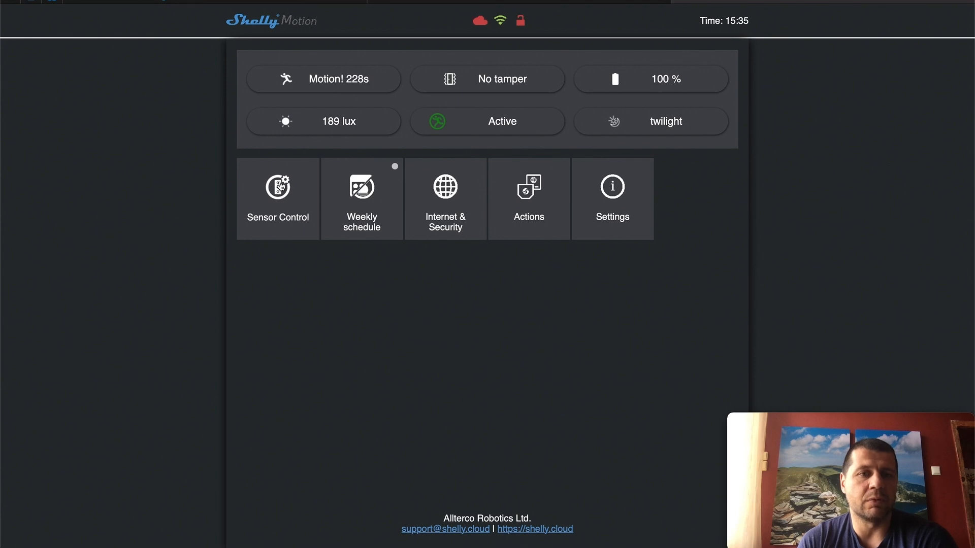
# Set the dark illumination threshold to 200 lux, keep twilight at 500, and save
pyautogui.click(277, 186)
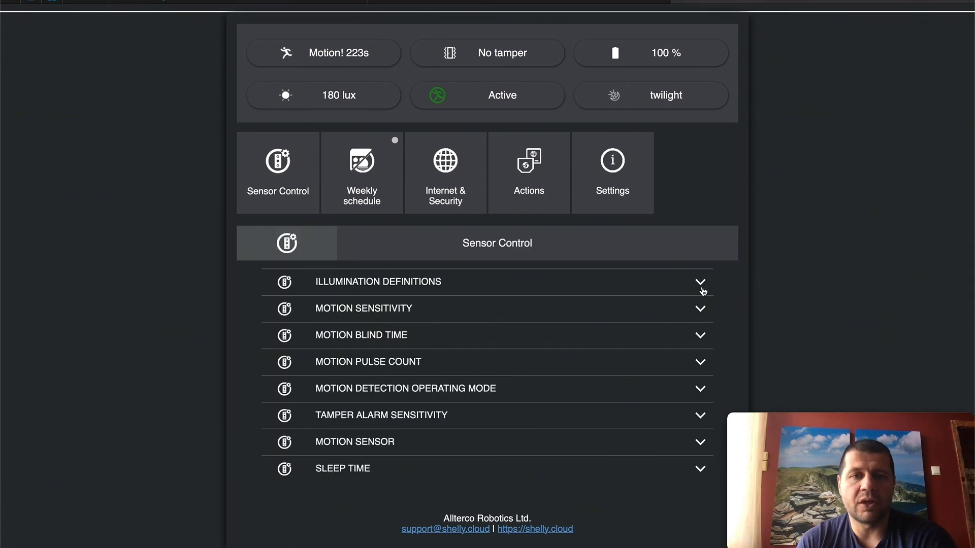
pyautogui.click(699, 282)
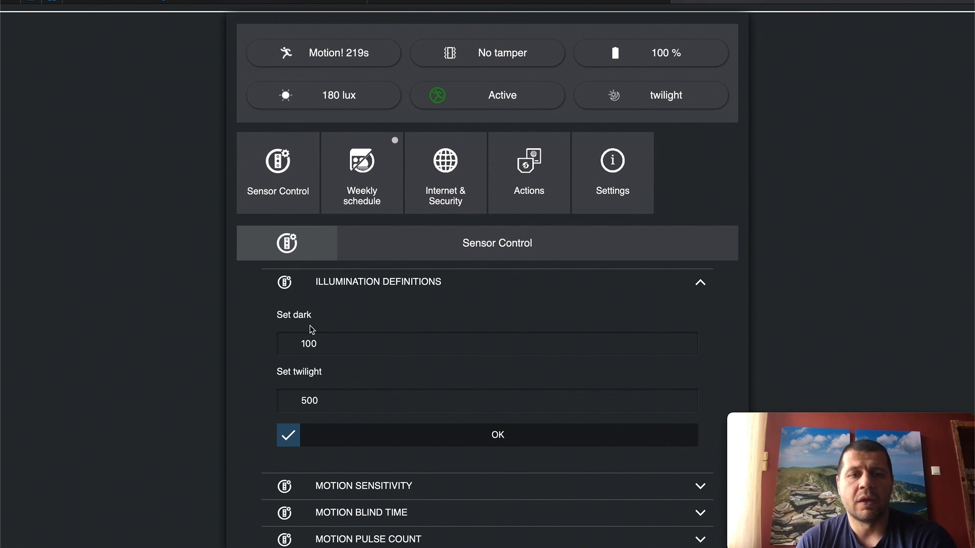
pyautogui.moveTo(328, 391)
pyautogui.write('200')
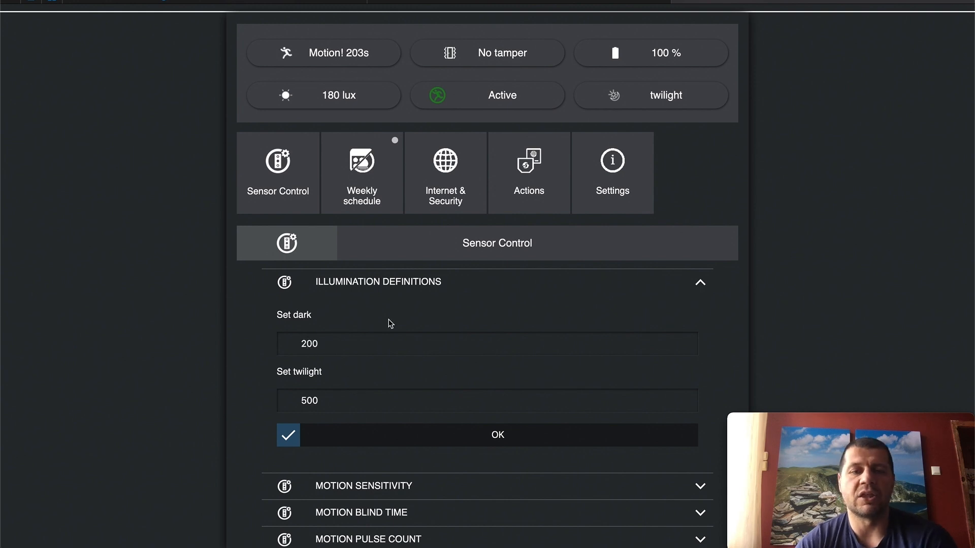
pyautogui.moveTo(647, 100)
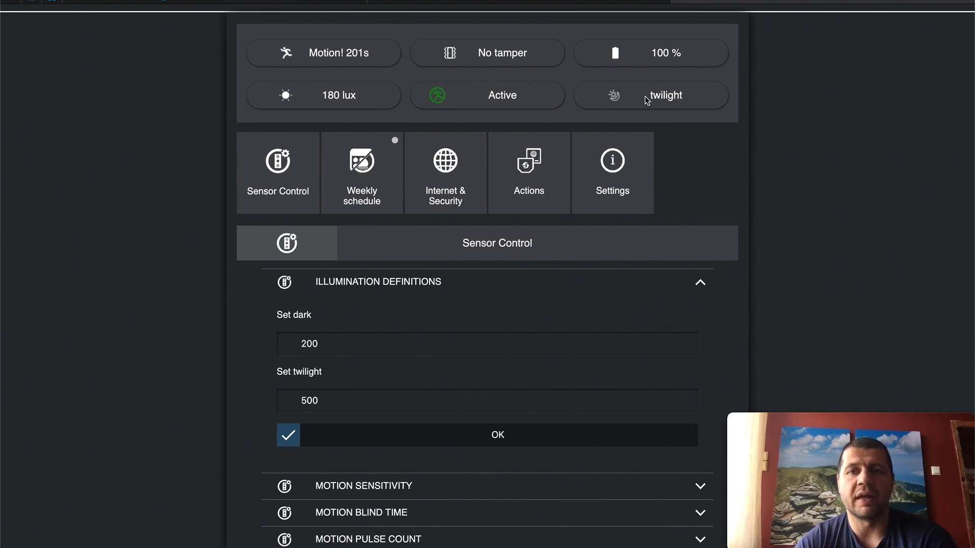
pyautogui.click(496, 435)
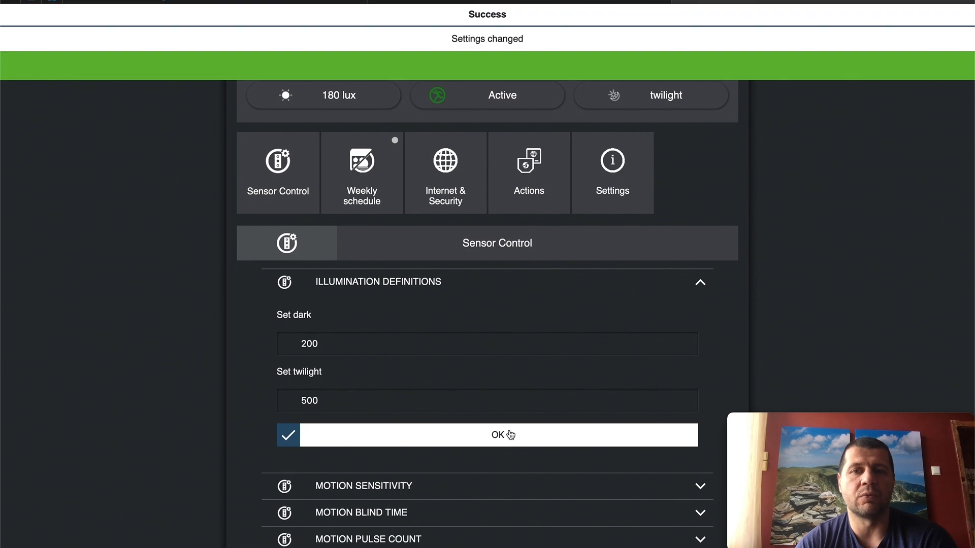
pyautogui.click(497, 435)
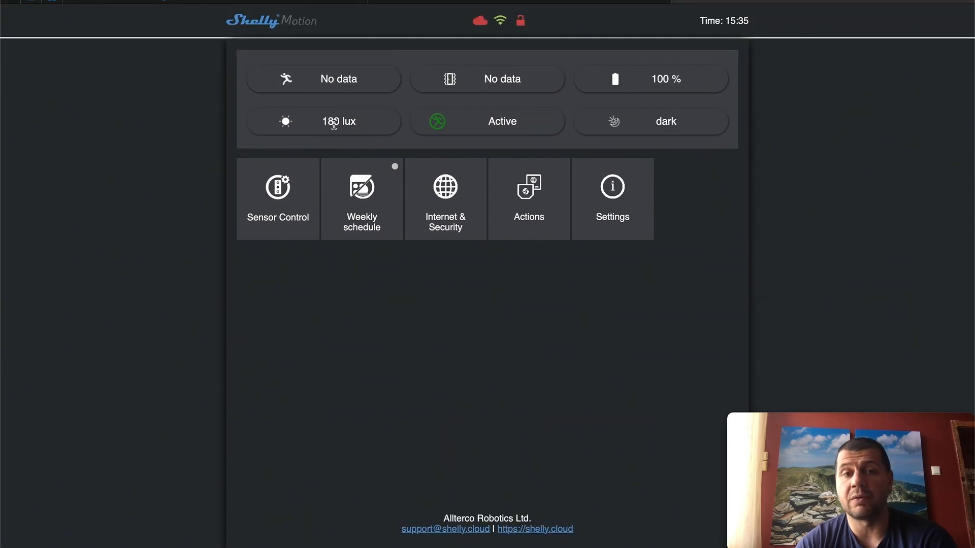
pyautogui.moveTo(713, 128)
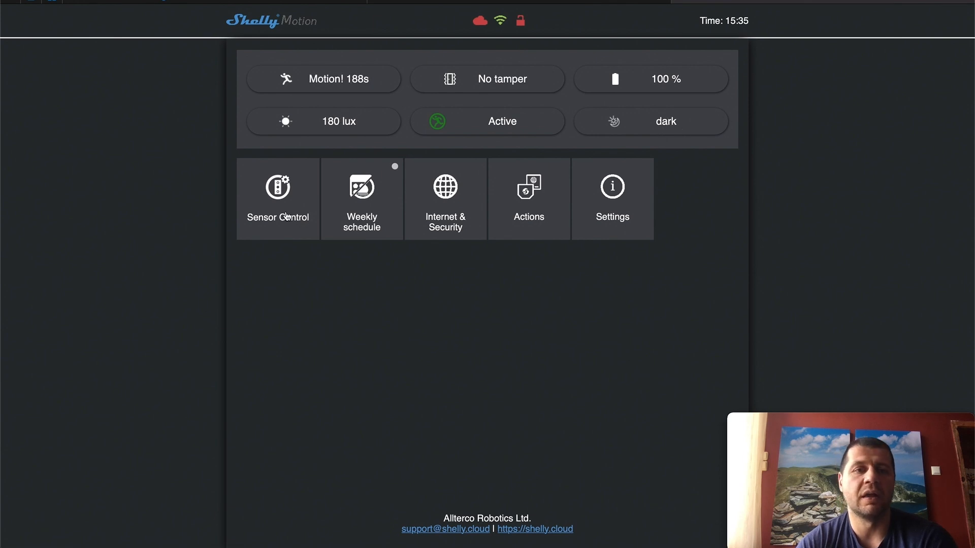
# In Sensor Control, set Motion Detection Operating Mode to DARK and show Tamper Alarm Sensitivity
pyautogui.click(277, 199)
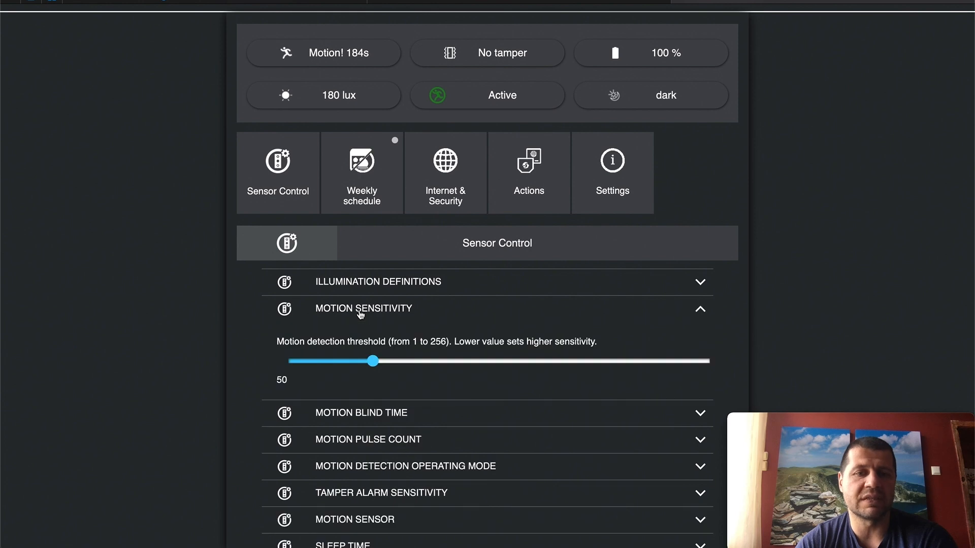
pyautogui.scroll(-3)
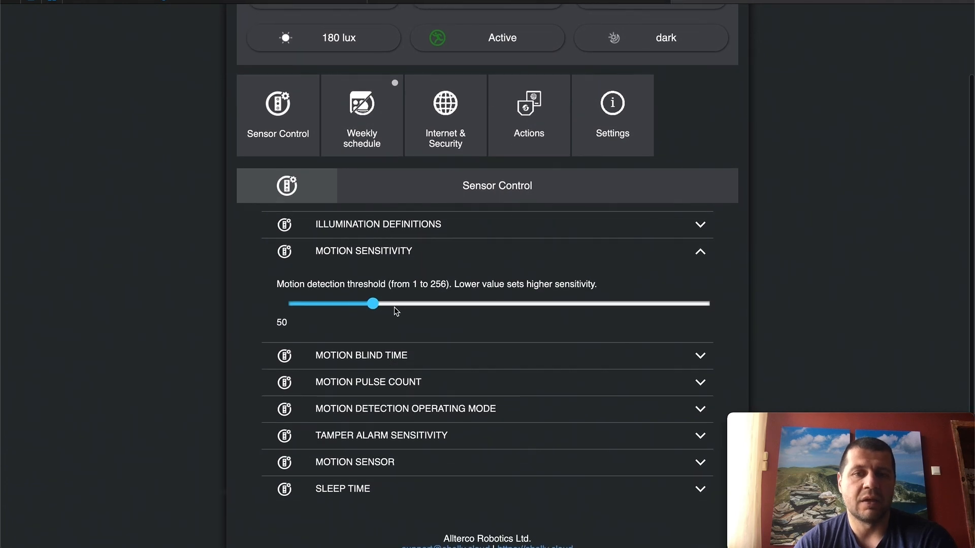
pyautogui.scroll(-3)
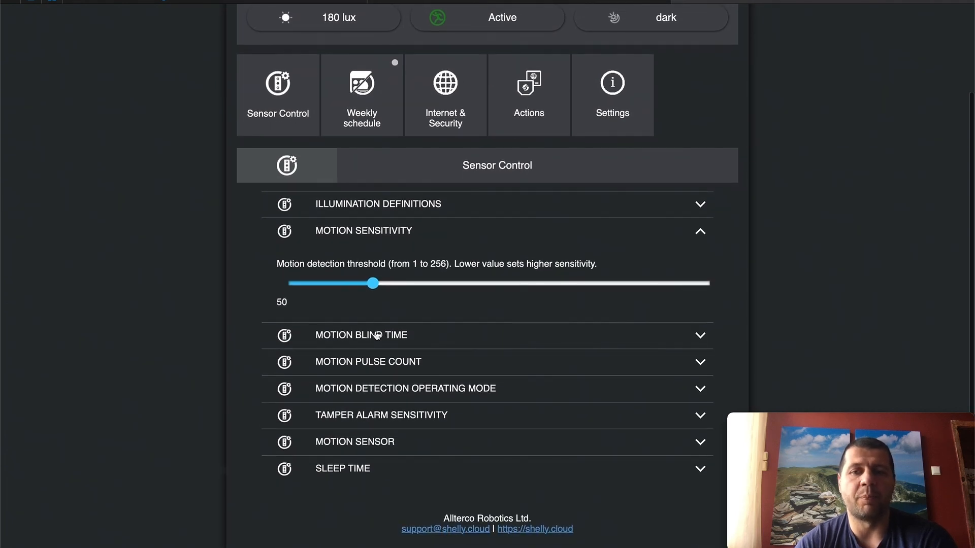
pyautogui.moveTo(408, 337)
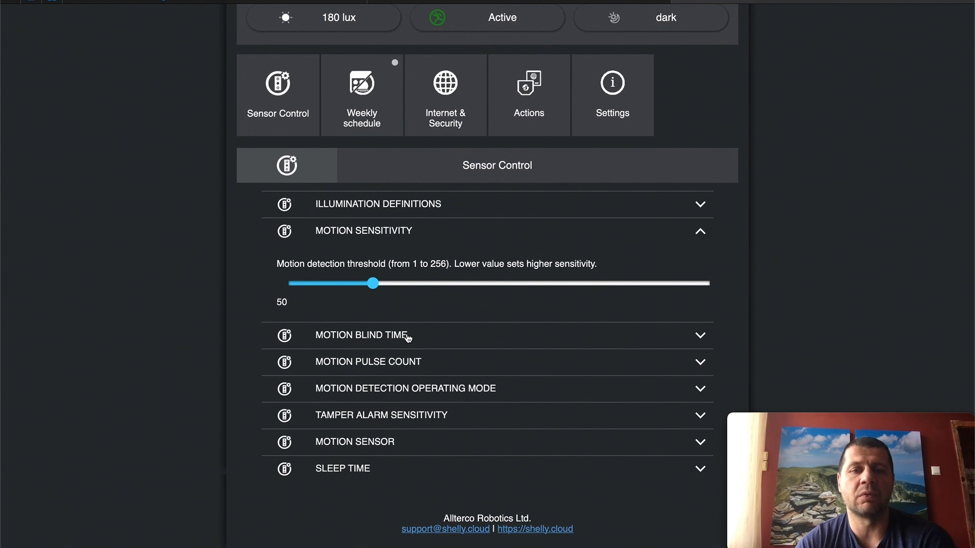
pyautogui.moveTo(404, 292)
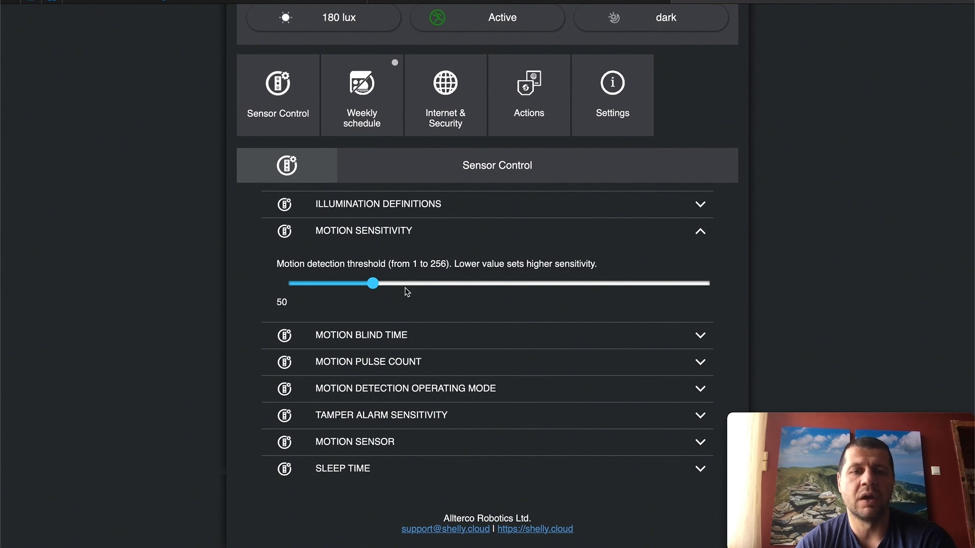
pyautogui.moveTo(426, 320)
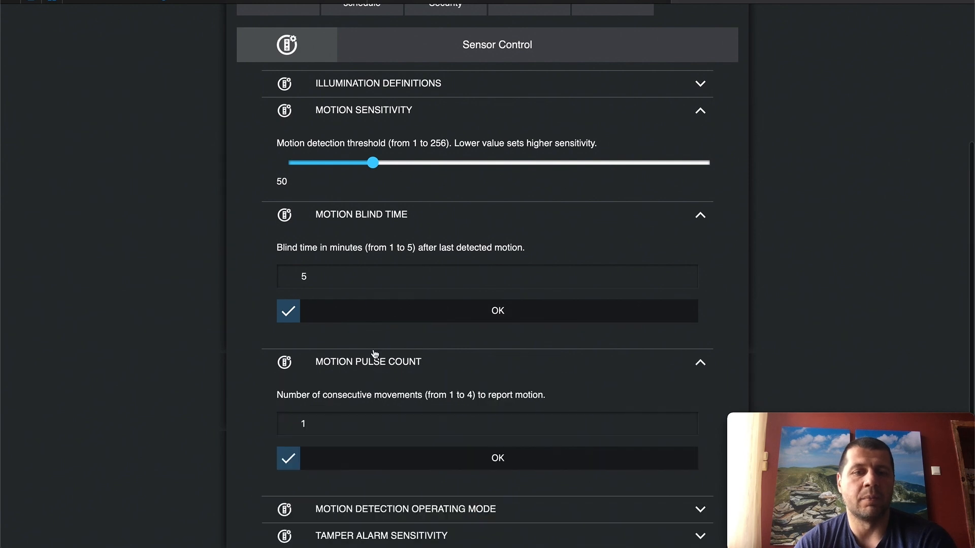
pyautogui.scroll(-3)
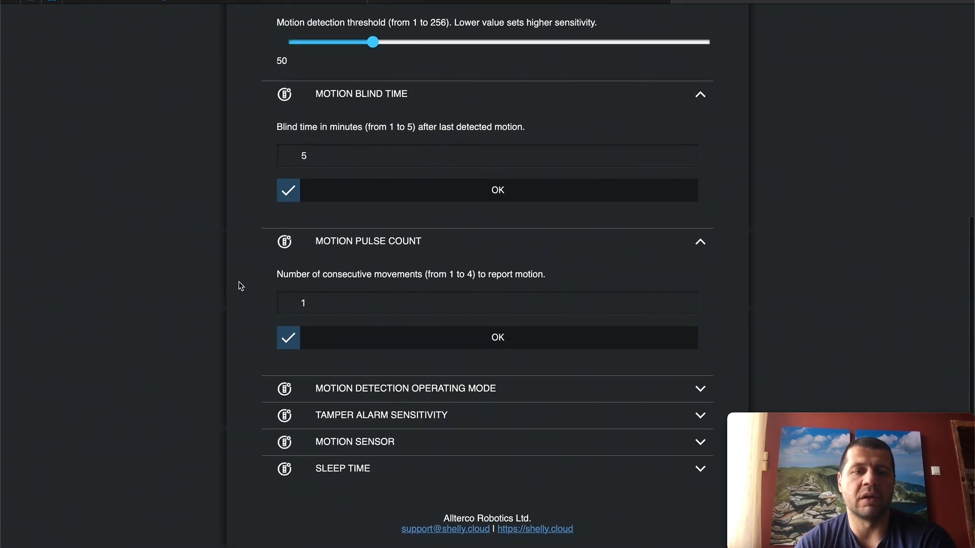
pyautogui.moveTo(507, 284)
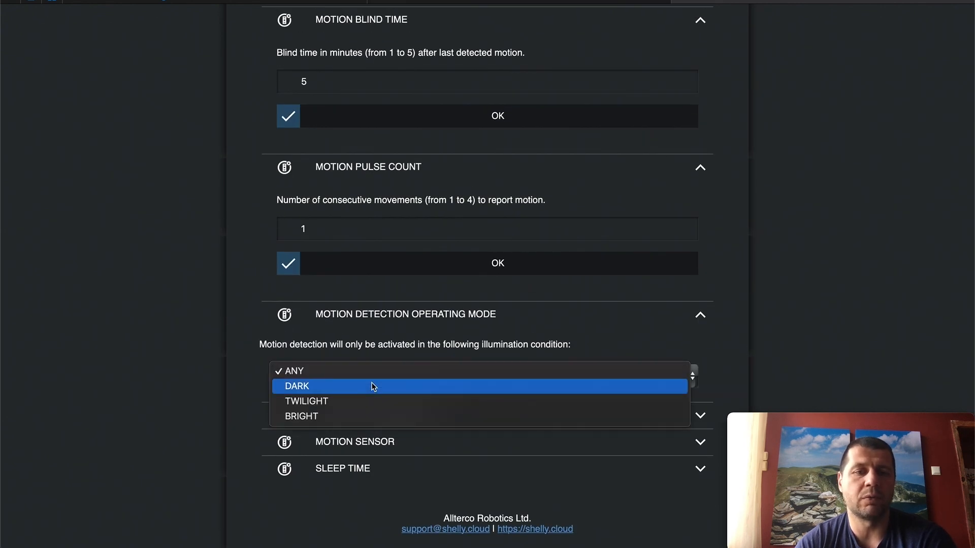
pyautogui.moveTo(365, 353)
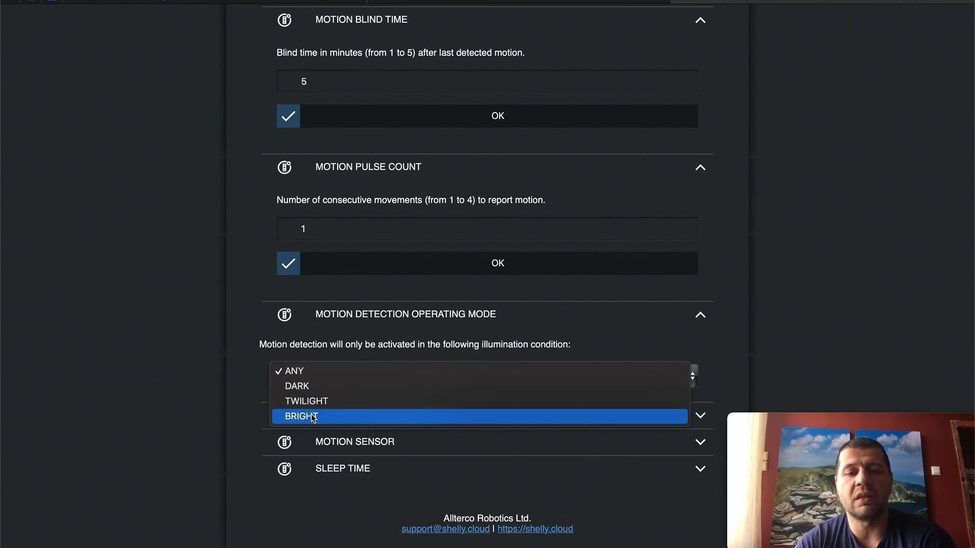
pyautogui.click(297, 385)
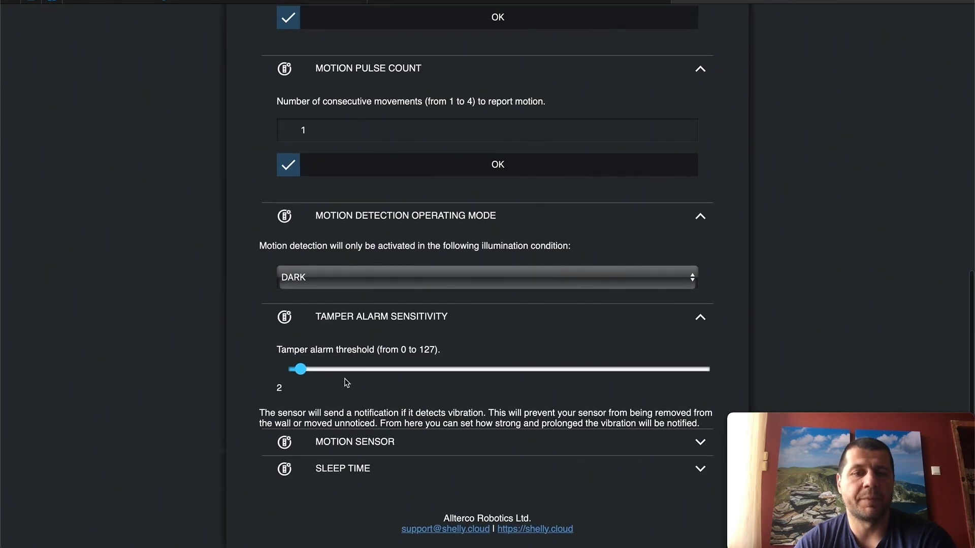
pyautogui.moveTo(356, 448)
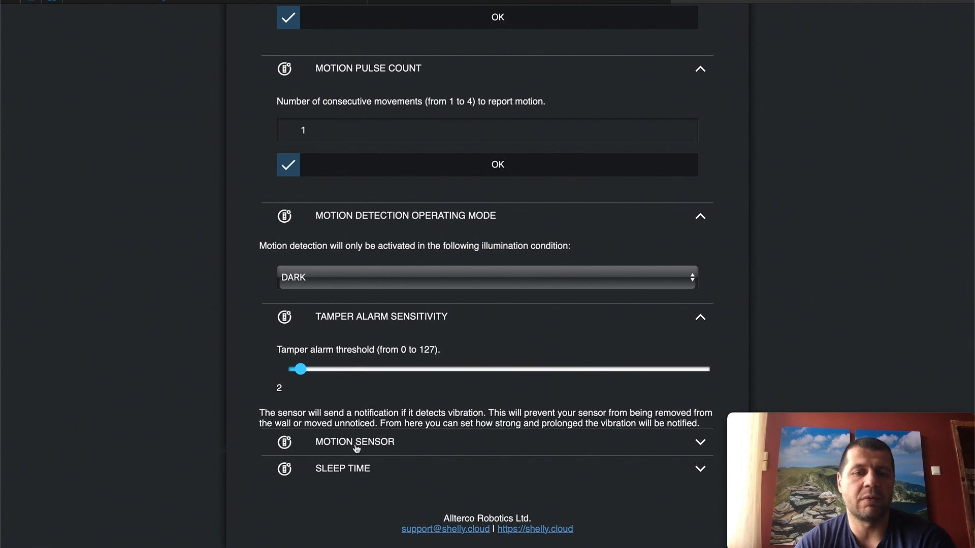
# Show the Motion Sensor setting without disabling motion, and show Sleep Time at 0 minutes
pyautogui.click(355, 442)
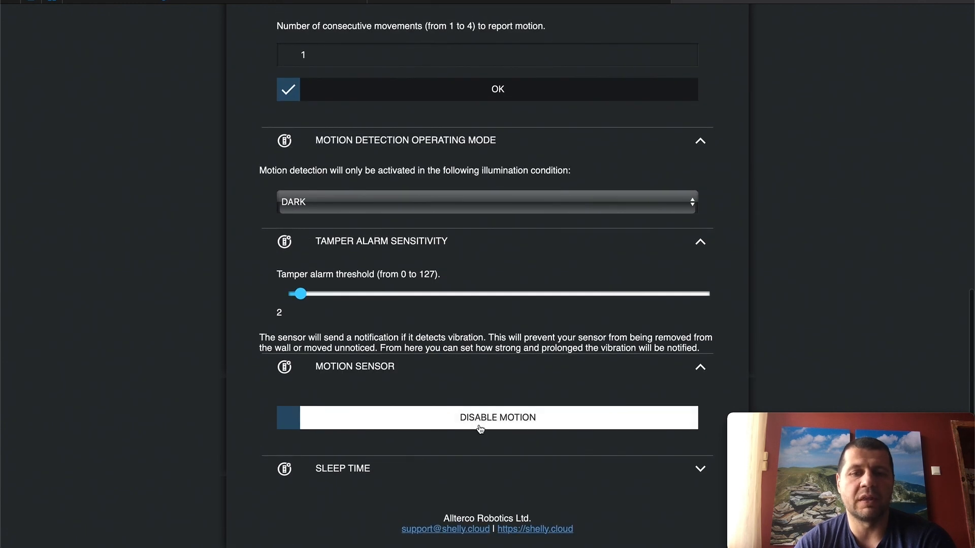
pyautogui.click(498, 417)
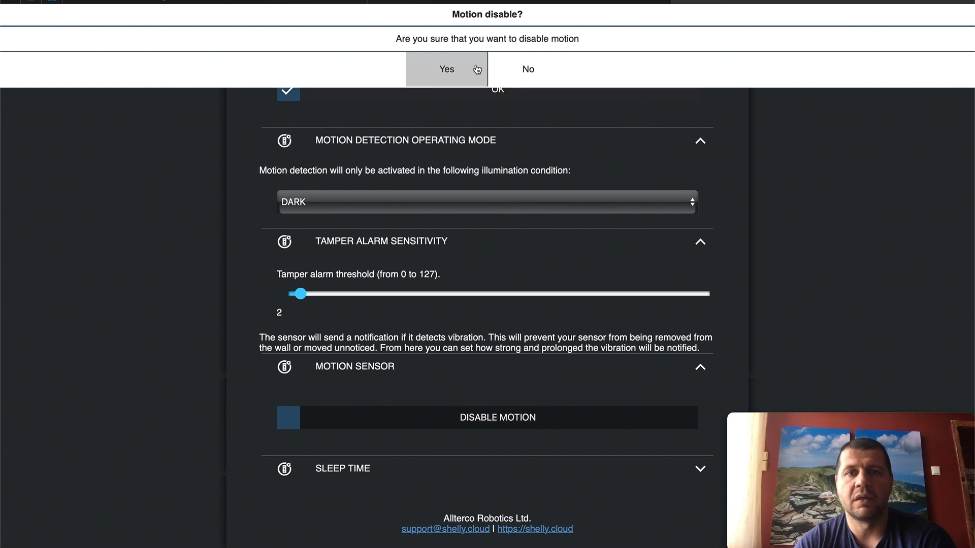
pyautogui.click(446, 69)
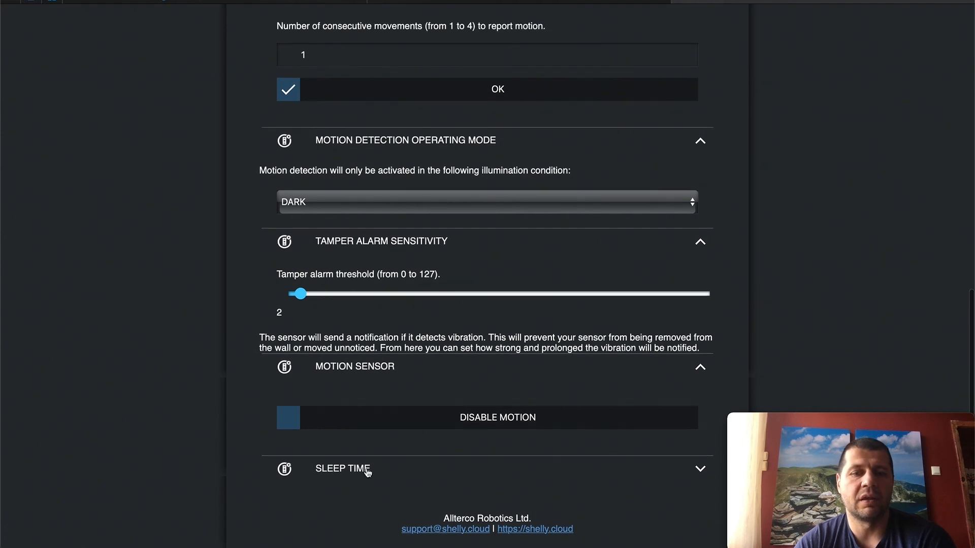
pyautogui.click(341, 468)
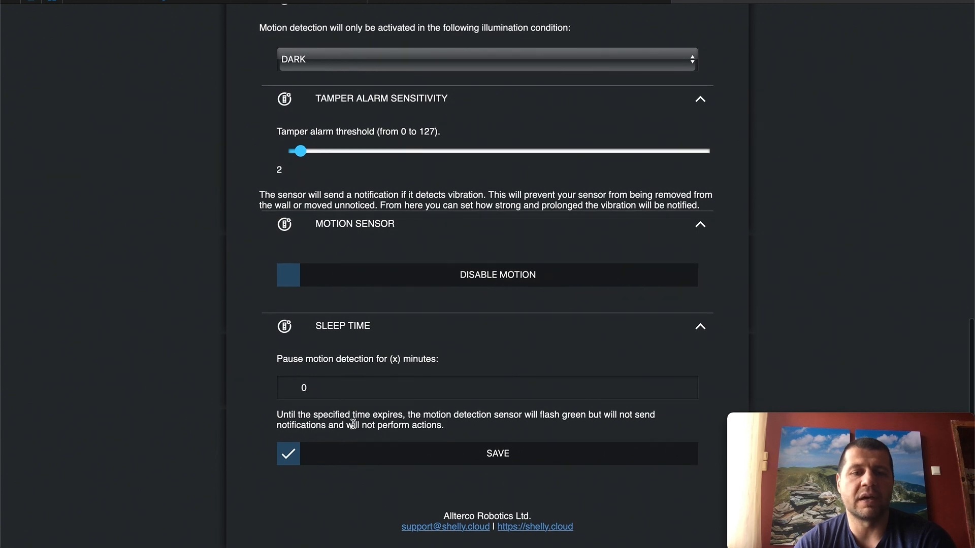
pyautogui.scroll(3)
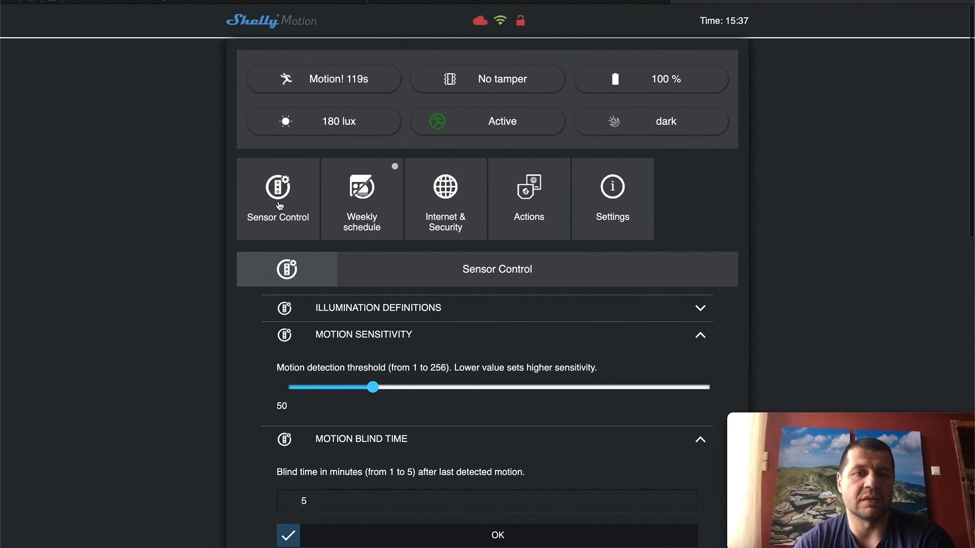
# Enable the weekly schedule timer, cancelling the Add Schedule form without adding entries
pyautogui.click(361, 199)
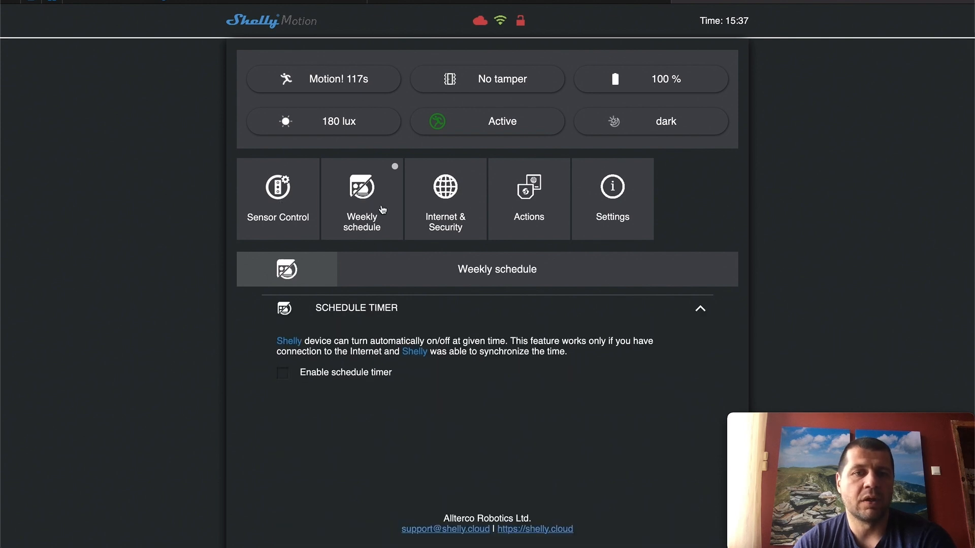
pyautogui.moveTo(399, 372)
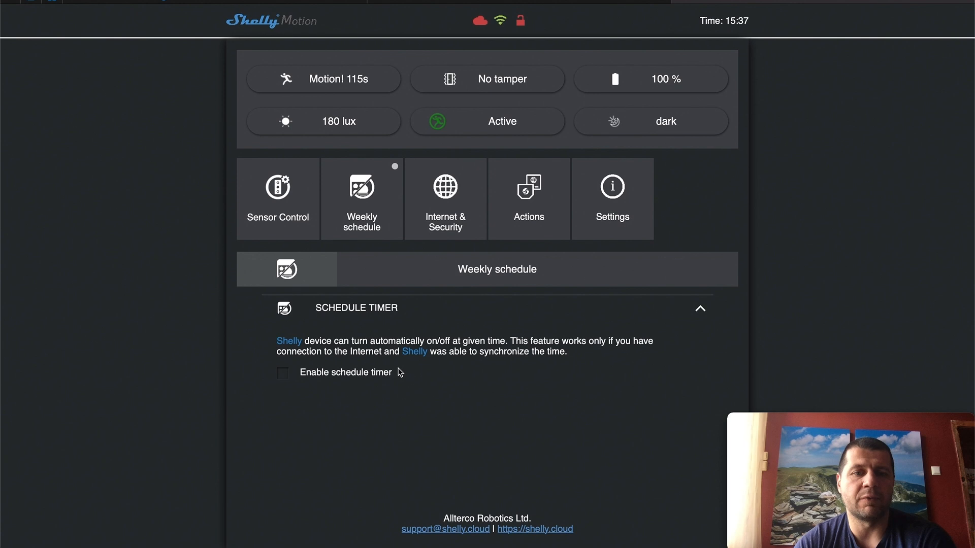
pyautogui.moveTo(348, 387)
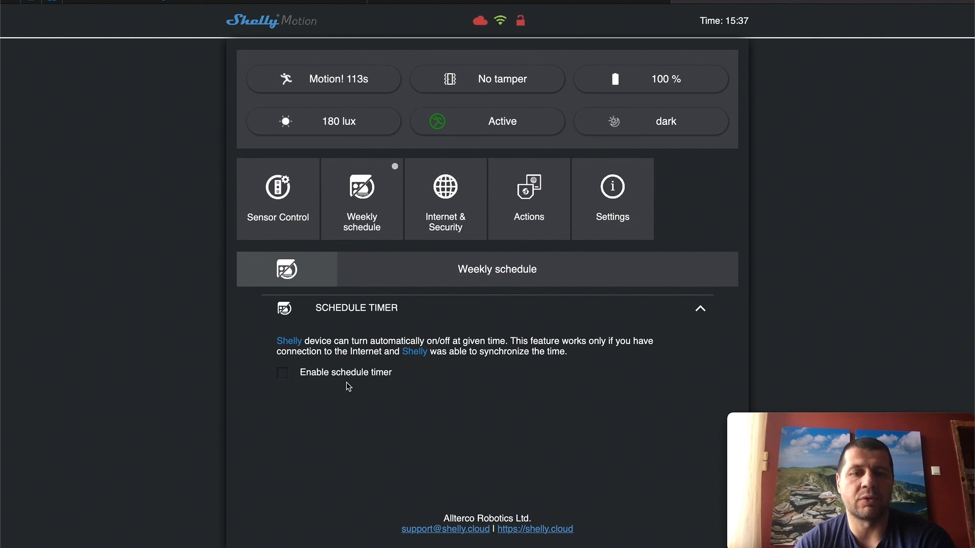
pyautogui.click(282, 372)
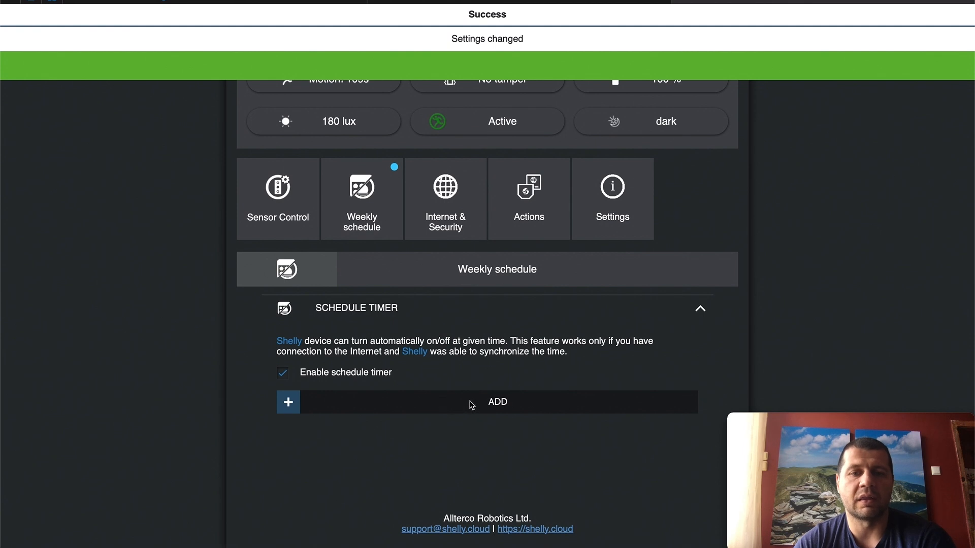
pyautogui.click(496, 402)
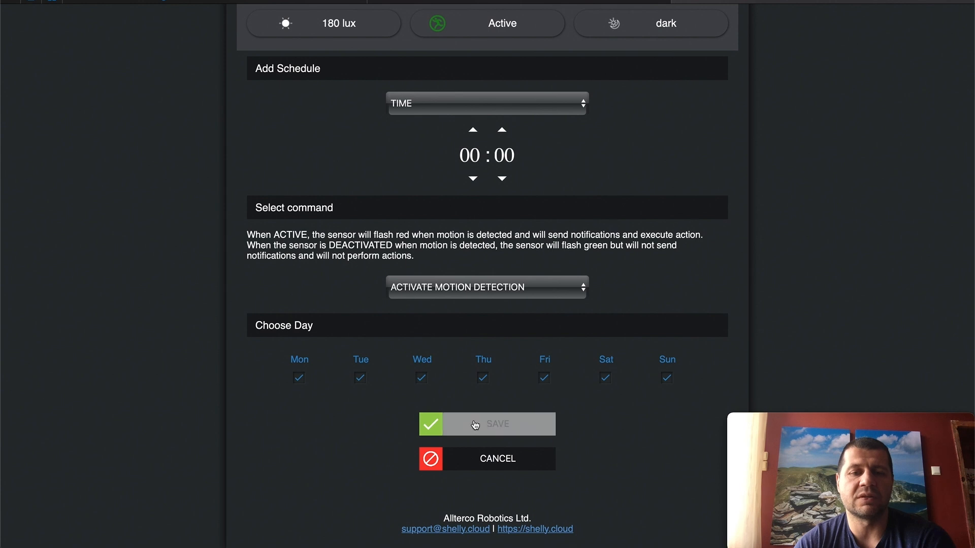
pyautogui.scroll(3)
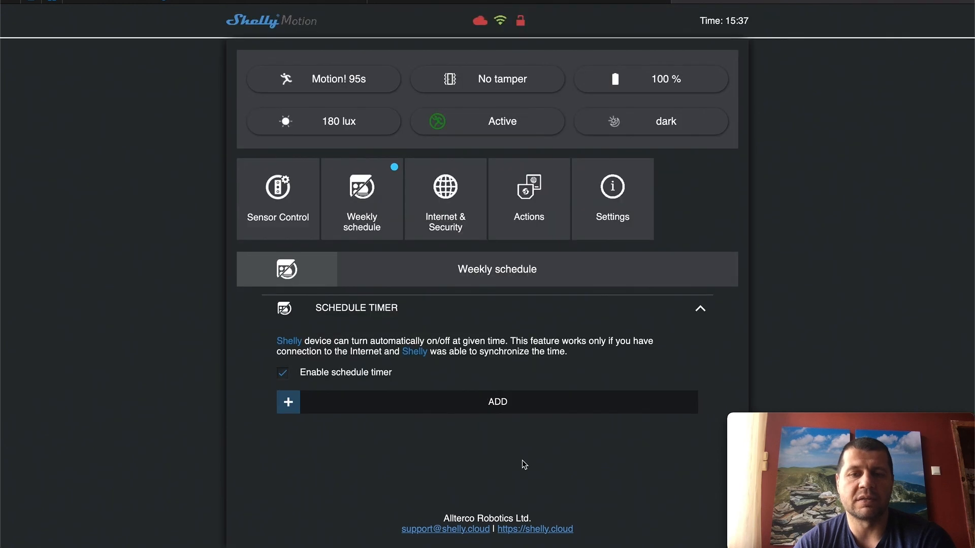
pyautogui.moveTo(402, 217)
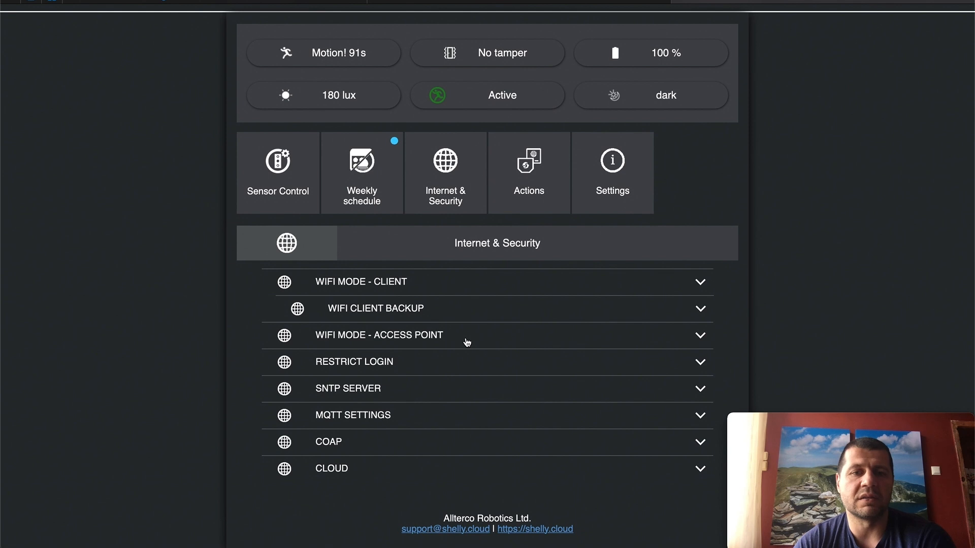
pyautogui.moveTo(425, 384)
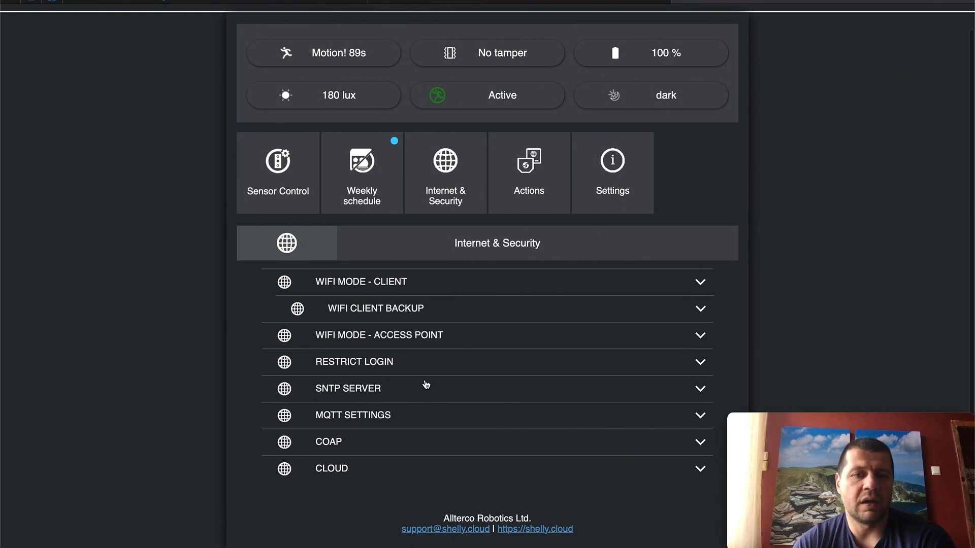
pyautogui.moveTo(403, 435)
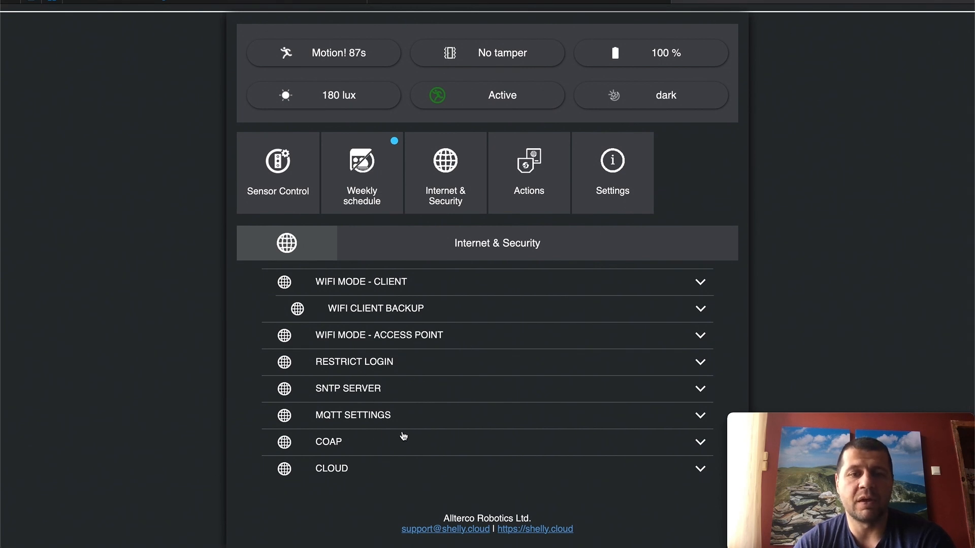
# Expand the MQTT, CoAP and Cloud sections of Internet & Security and scroll through them
pyautogui.click(353, 415)
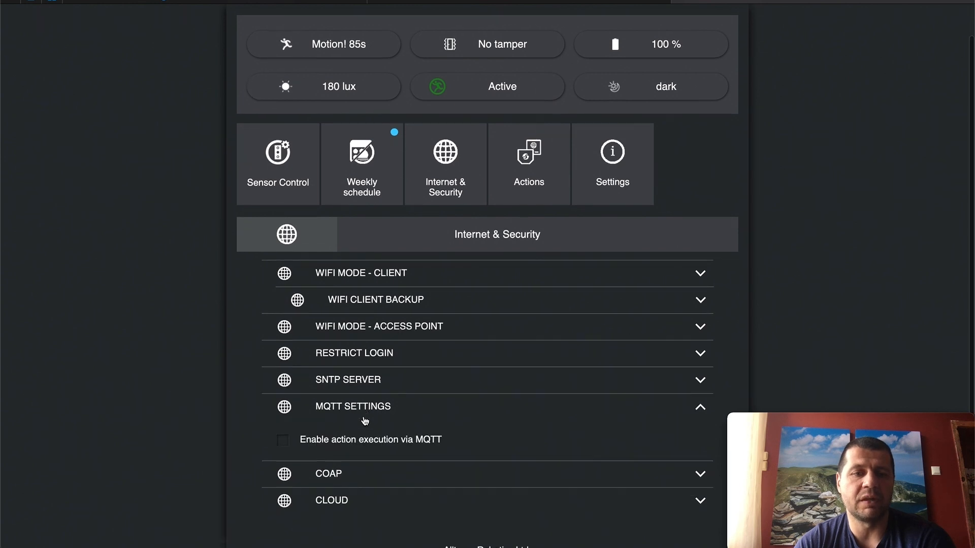
pyautogui.scroll(-3)
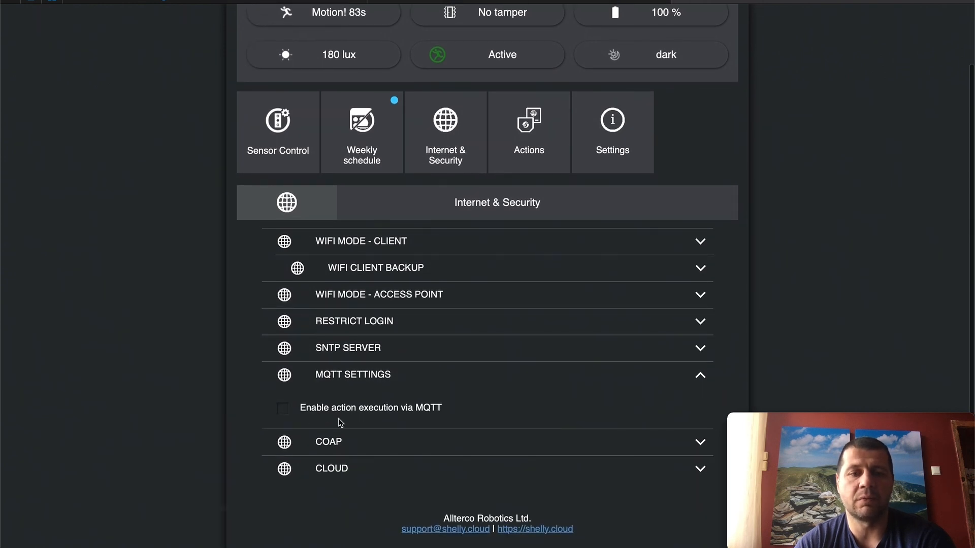
pyautogui.click(282, 408)
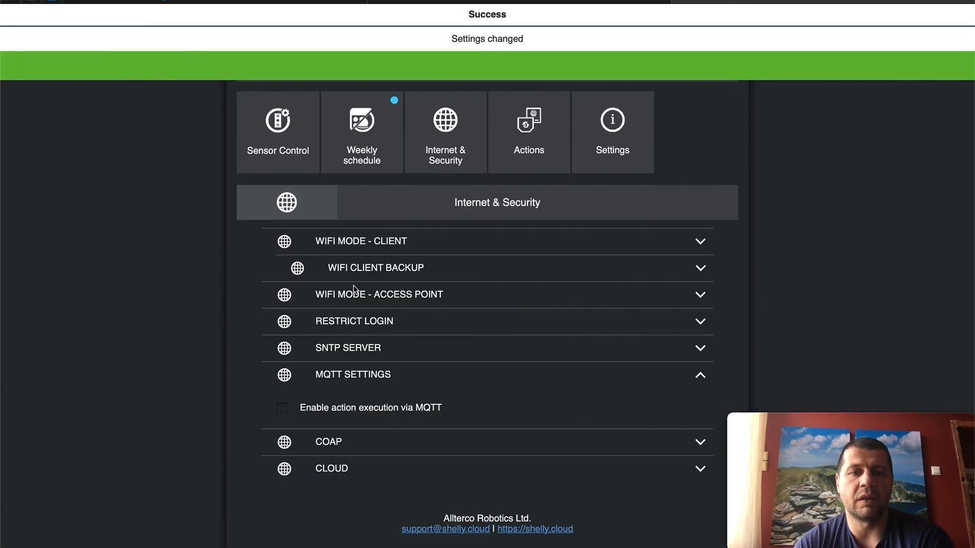
pyautogui.moveTo(368, 448)
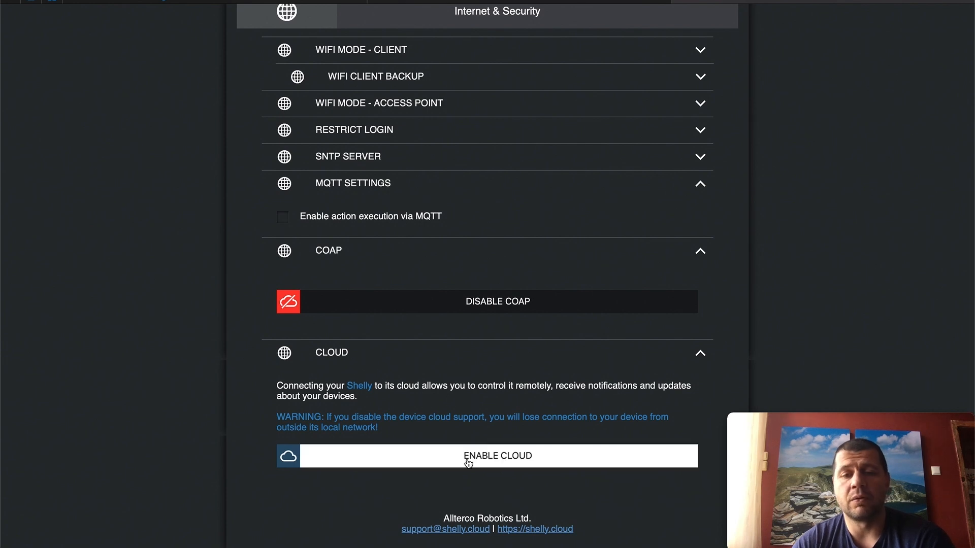
pyautogui.moveTo(433, 413)
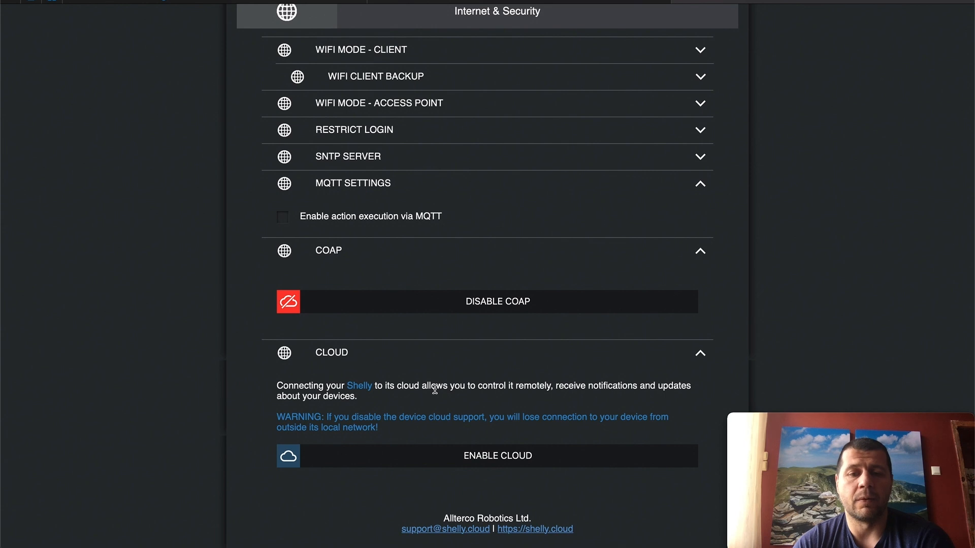
pyautogui.moveTo(390, 376)
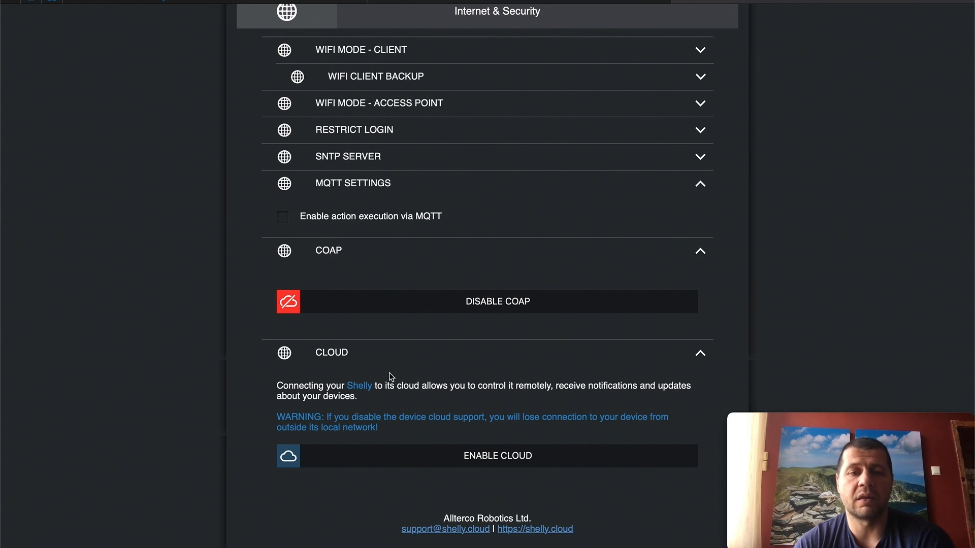
pyautogui.scroll(3)
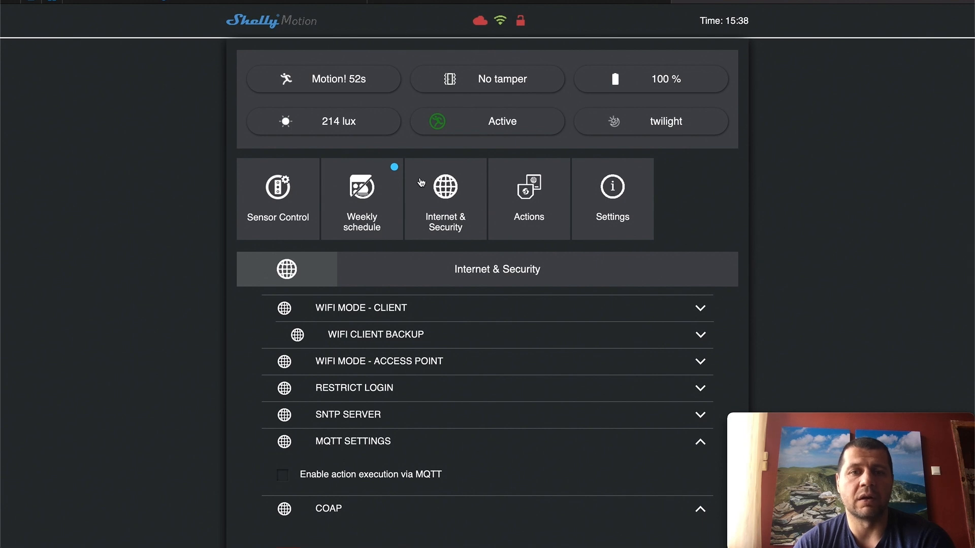
pyautogui.scroll(-3)
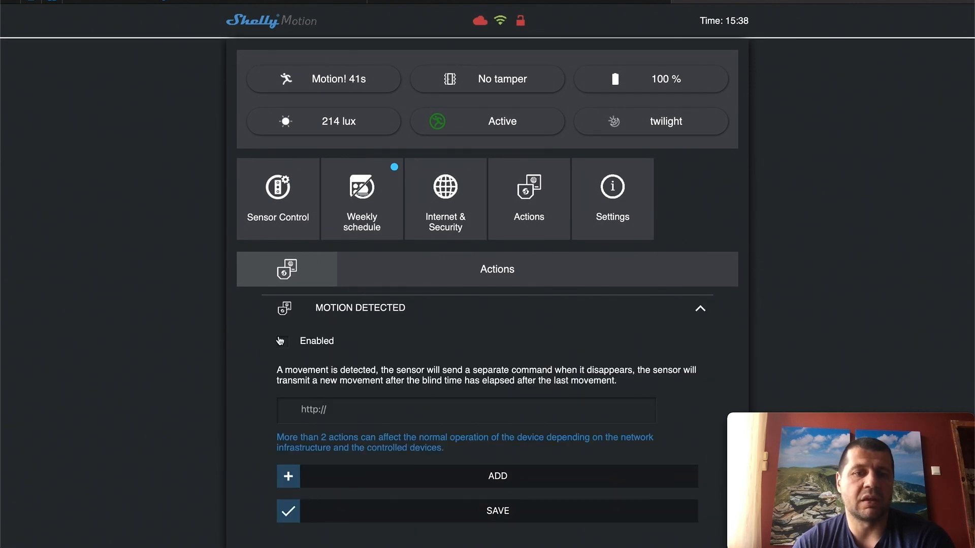
# Expand Motion Detected, In Dark/Twilight/Bright, End of Motion and both Tamper Alarm actions
pyautogui.scroll(-3)
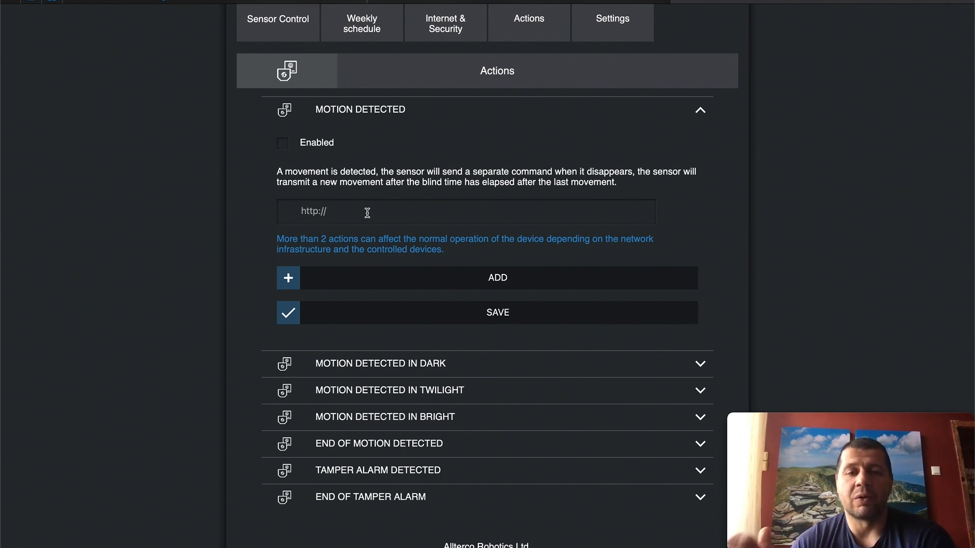
pyautogui.moveTo(385, 304)
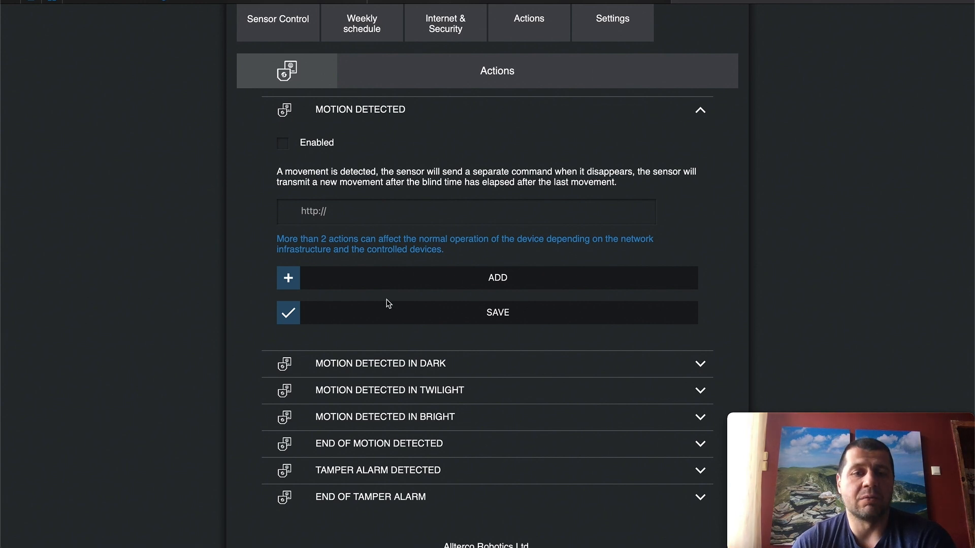
pyautogui.click(380, 363)
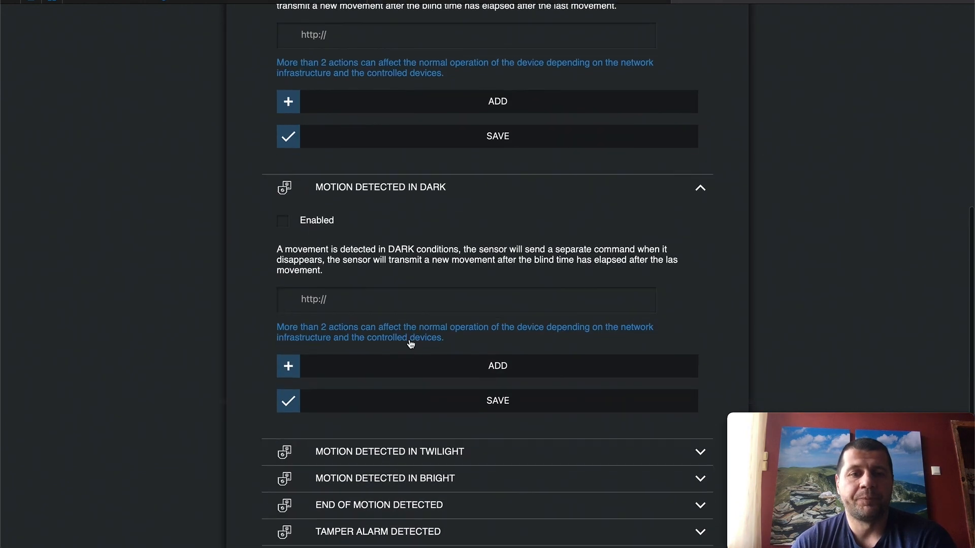
pyautogui.scroll(-3)
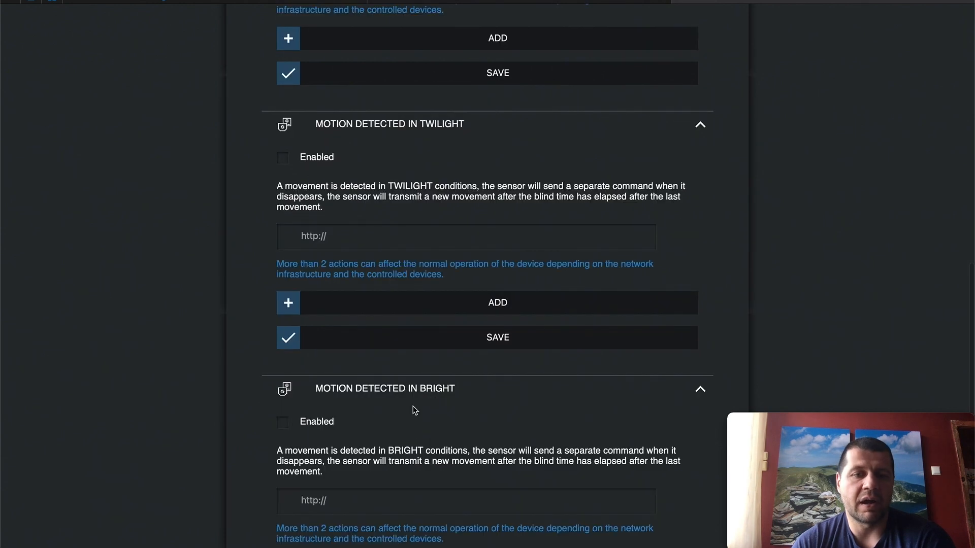
pyautogui.scroll(-3)
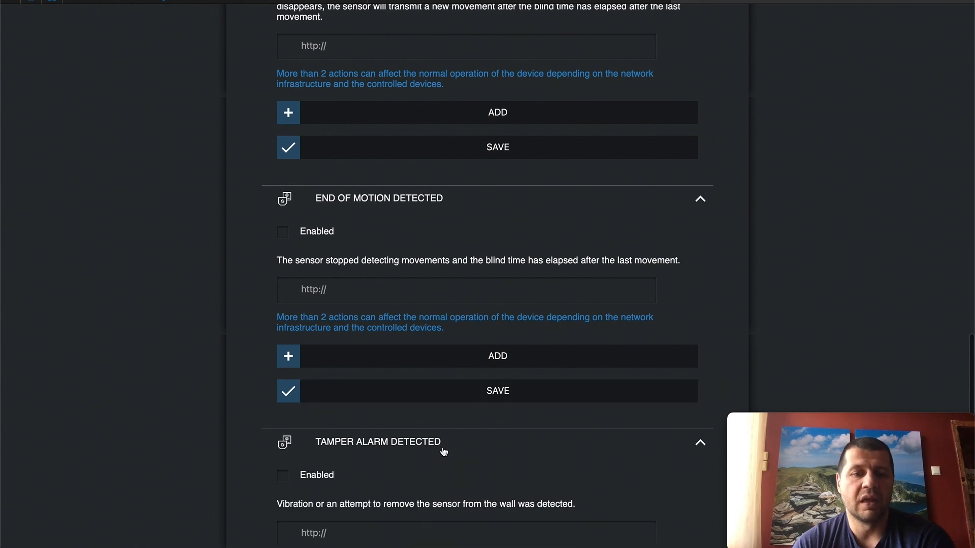
pyautogui.scroll(-3)
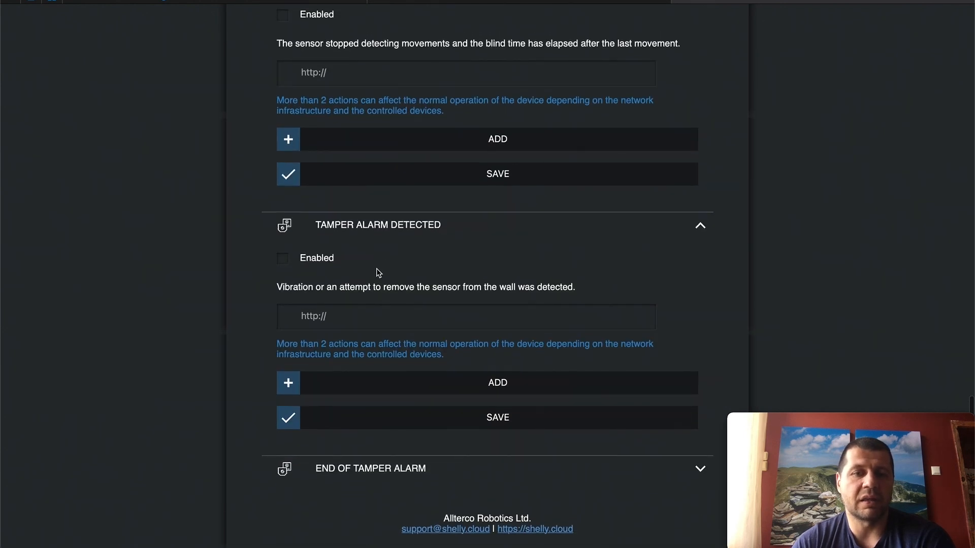
pyautogui.moveTo(409, 304)
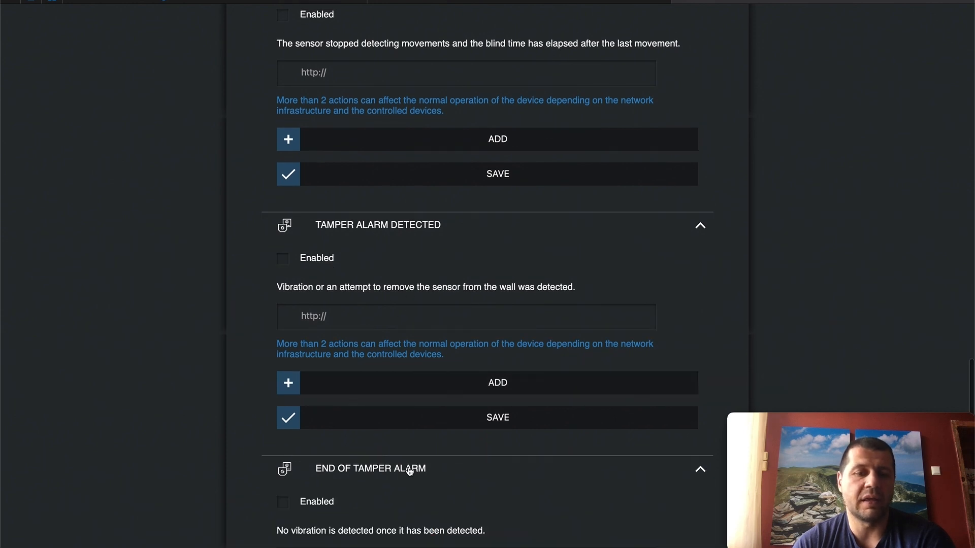
pyautogui.scroll(-3)
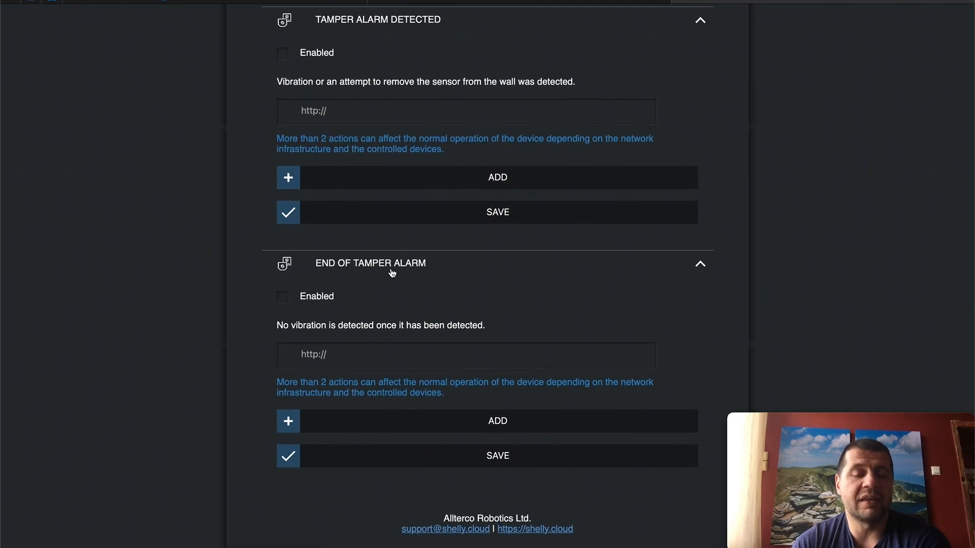
pyautogui.scroll(3)
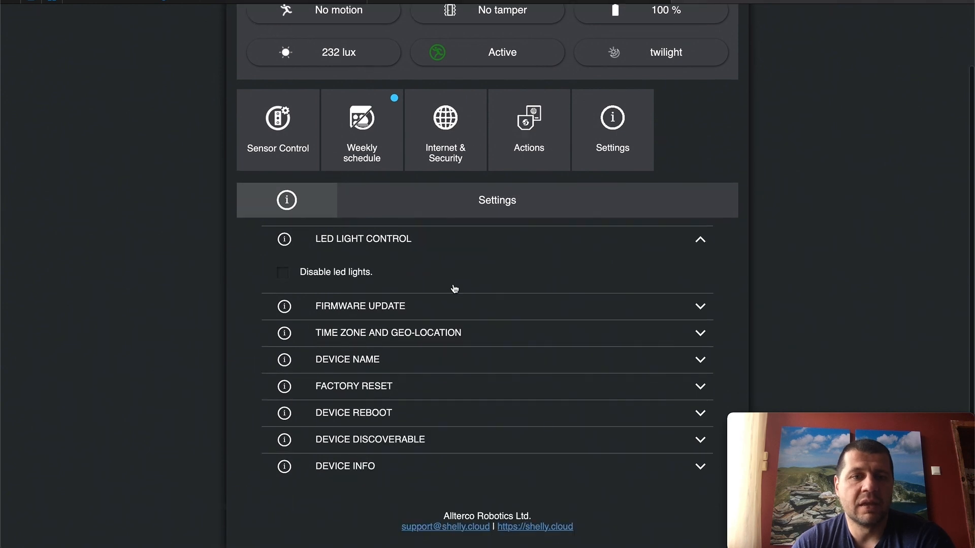
# Expand the Firmware Update and Time Zone and Geo-location sections, then scroll through the remaining device settings
pyautogui.click(359, 305)
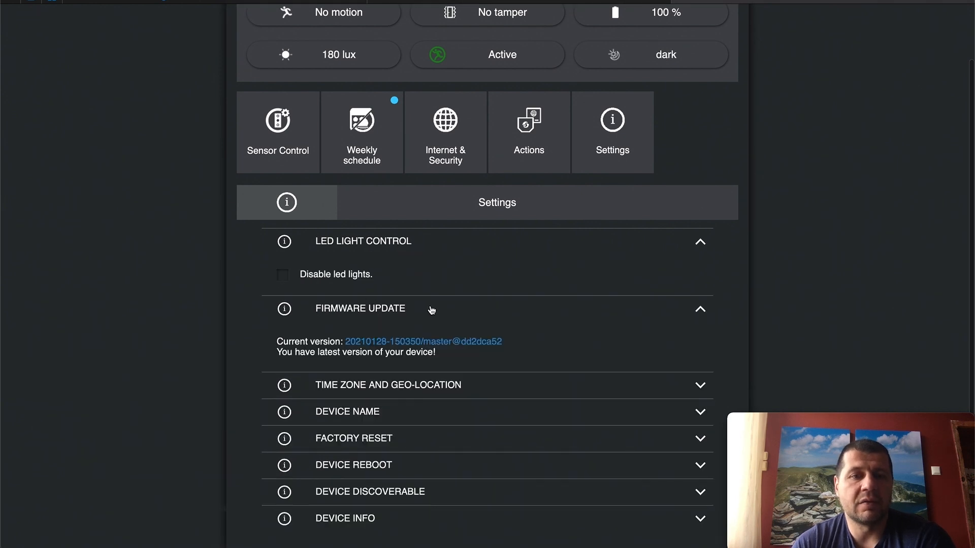
pyautogui.click(387, 385)
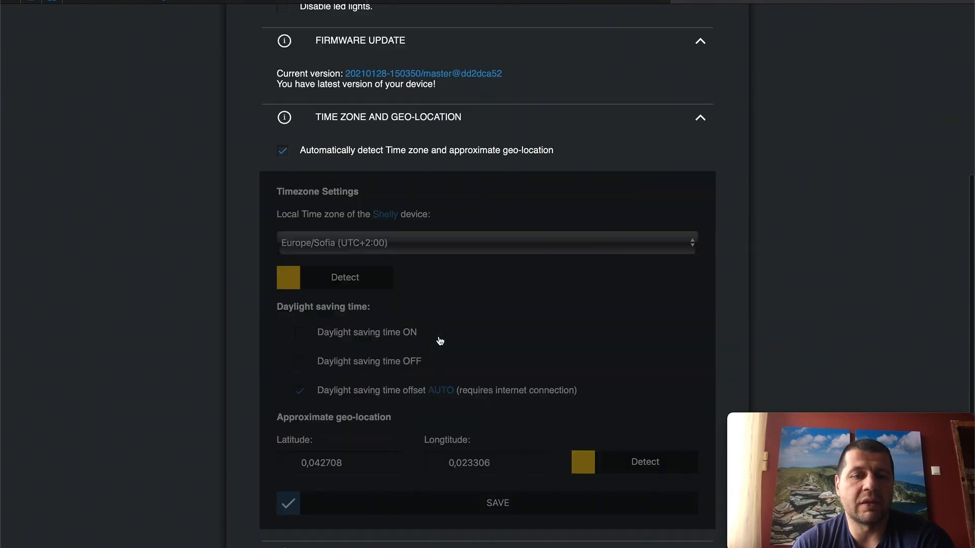
pyautogui.scroll(-3)
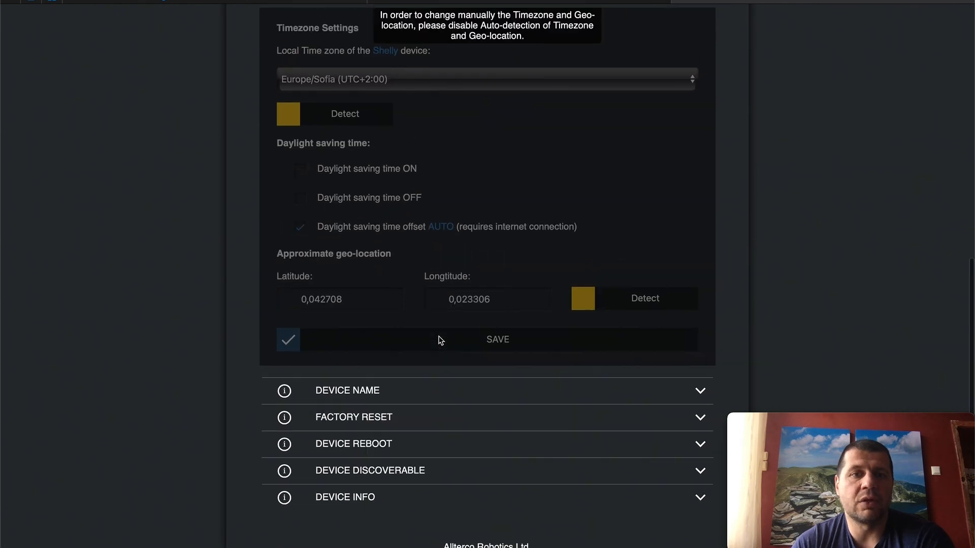
pyautogui.scroll(-3)
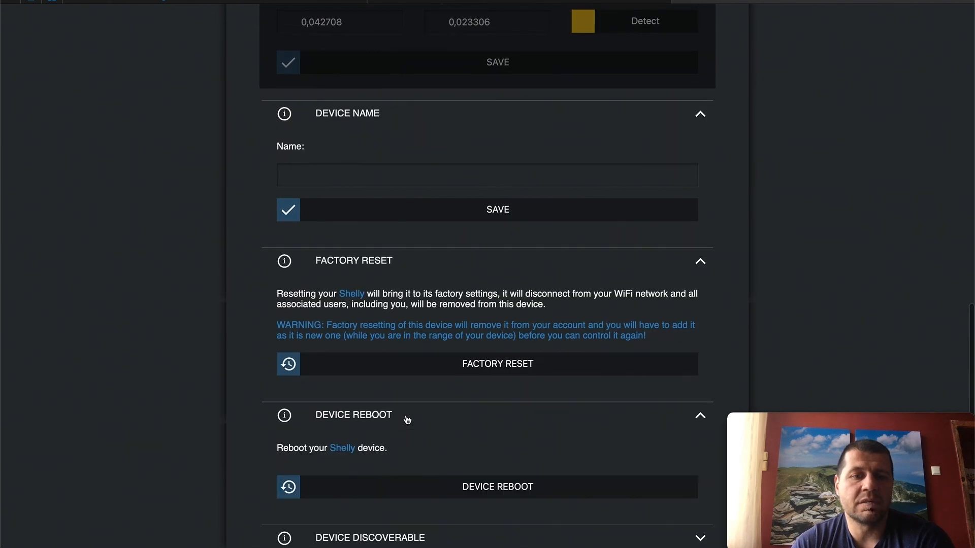
pyautogui.scroll(-3)
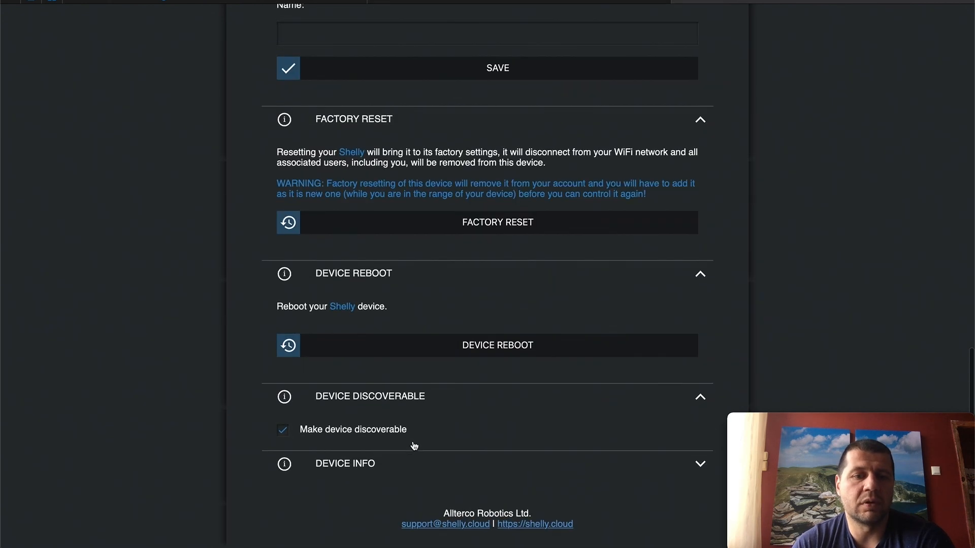
pyautogui.scroll(-3)
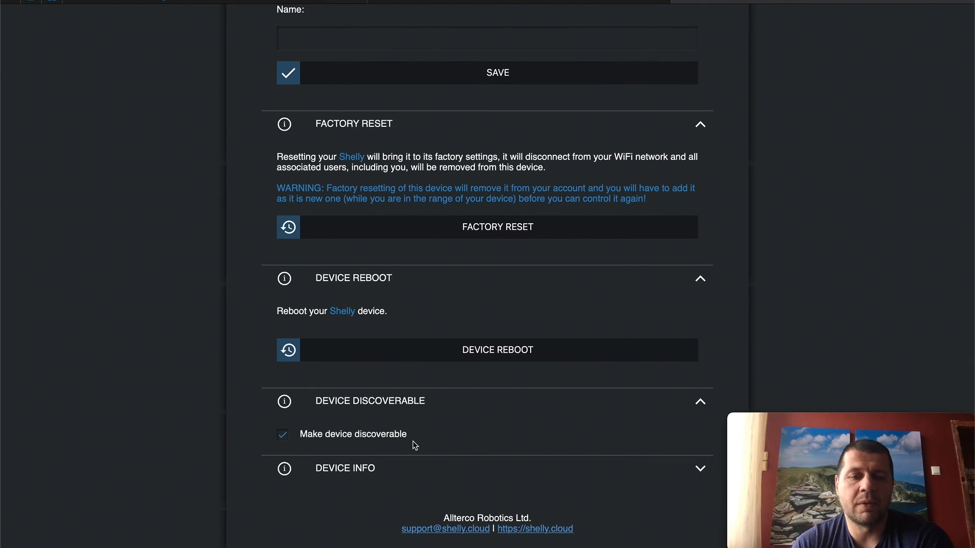
pyautogui.scroll(-3)
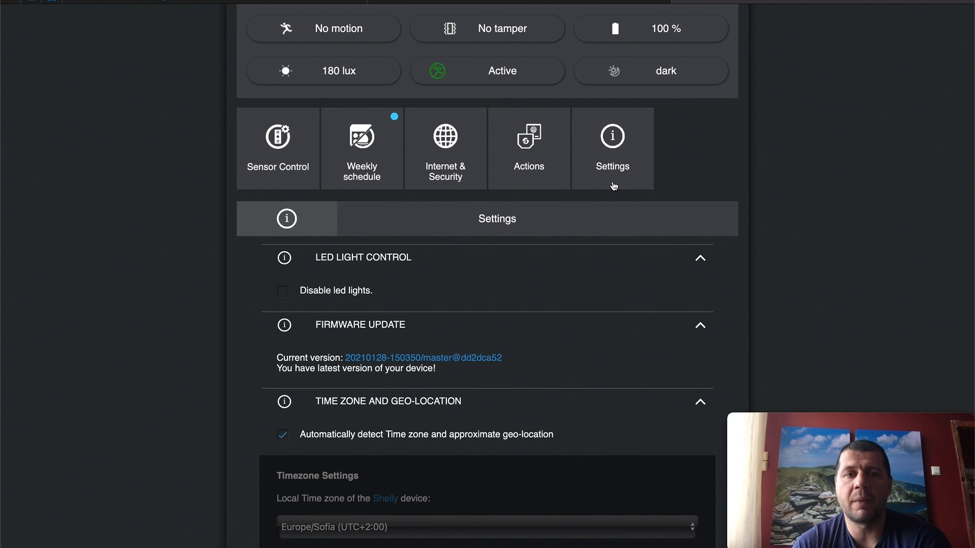
pyautogui.scroll(3)
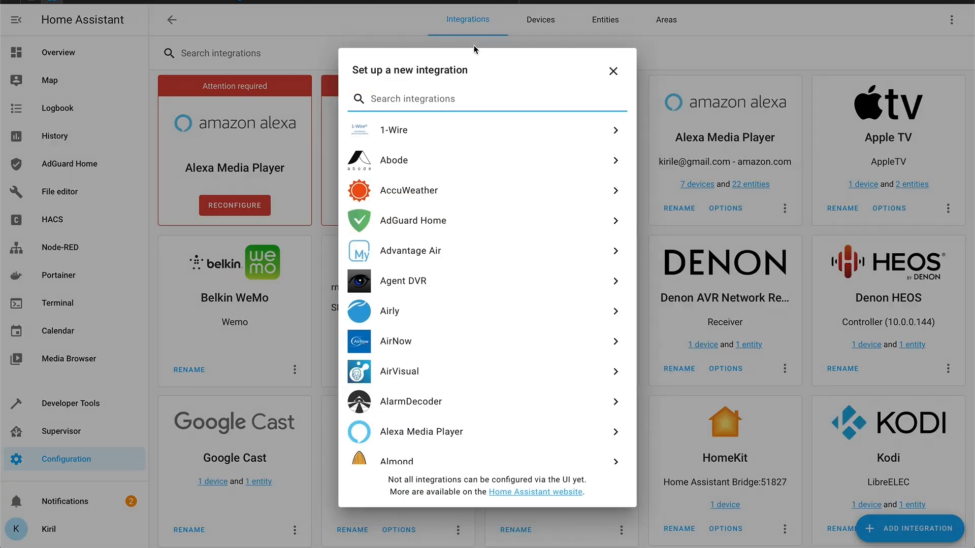
# Search the new-integration list for "shell" to find the Shelly integration
pyautogui.write('shell')
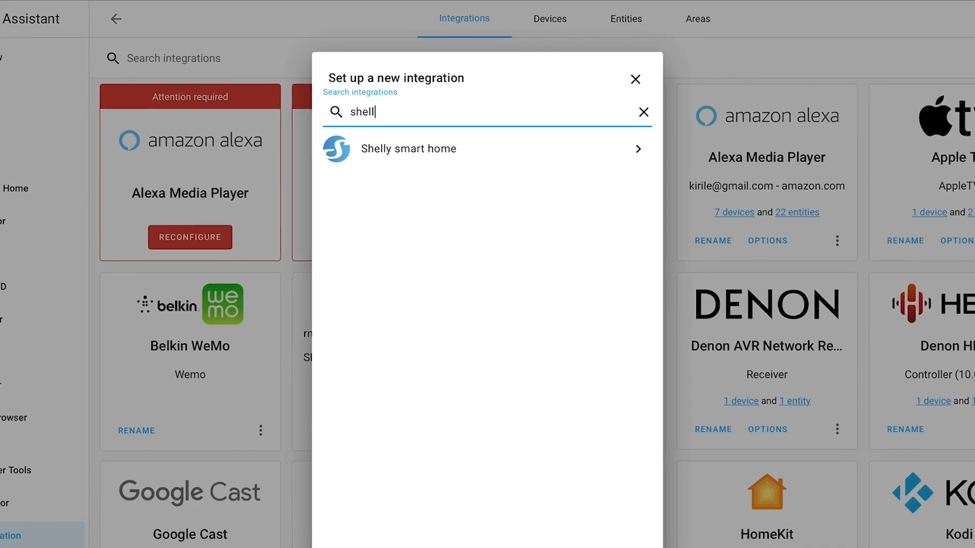